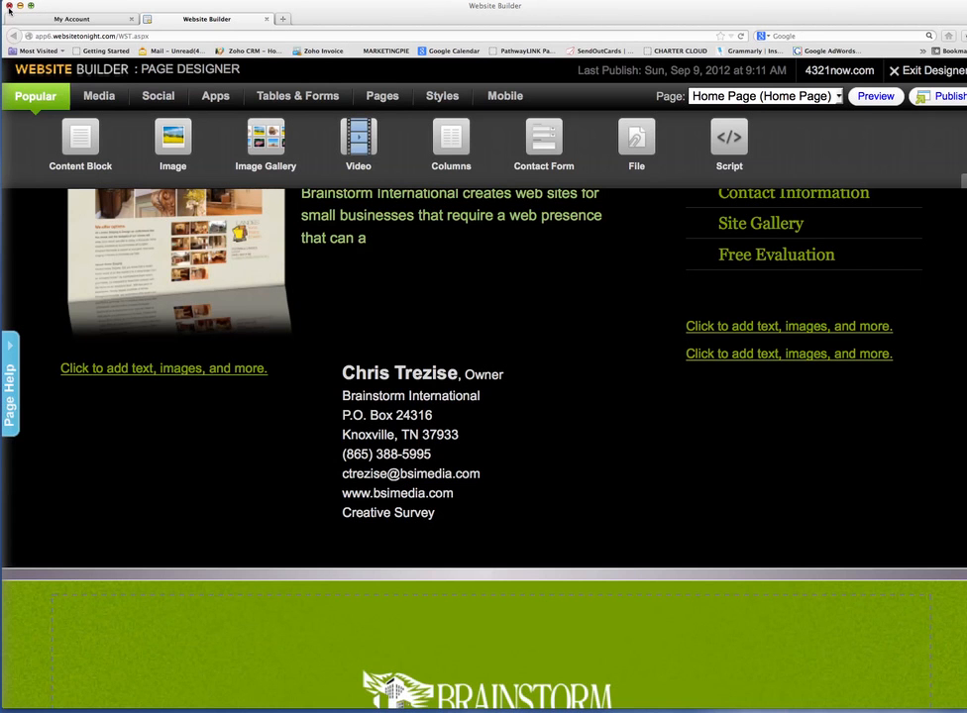
pyautogui.moveTo(571, 361)
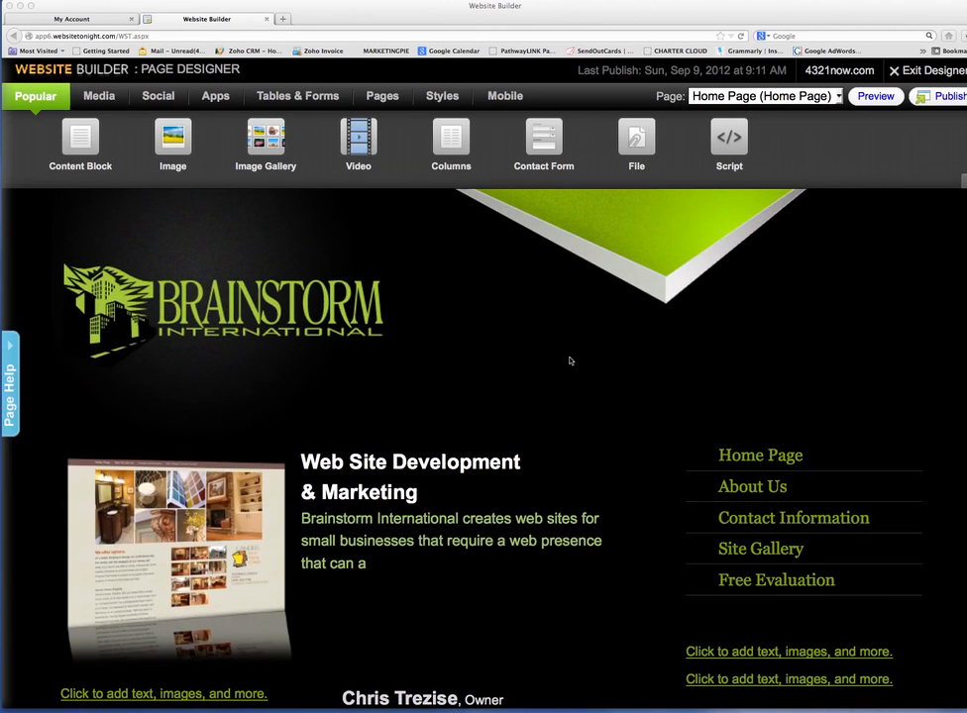
# Drop a second empty Content Block into the left column below the photo placeholder.
pyautogui.scroll(-3)
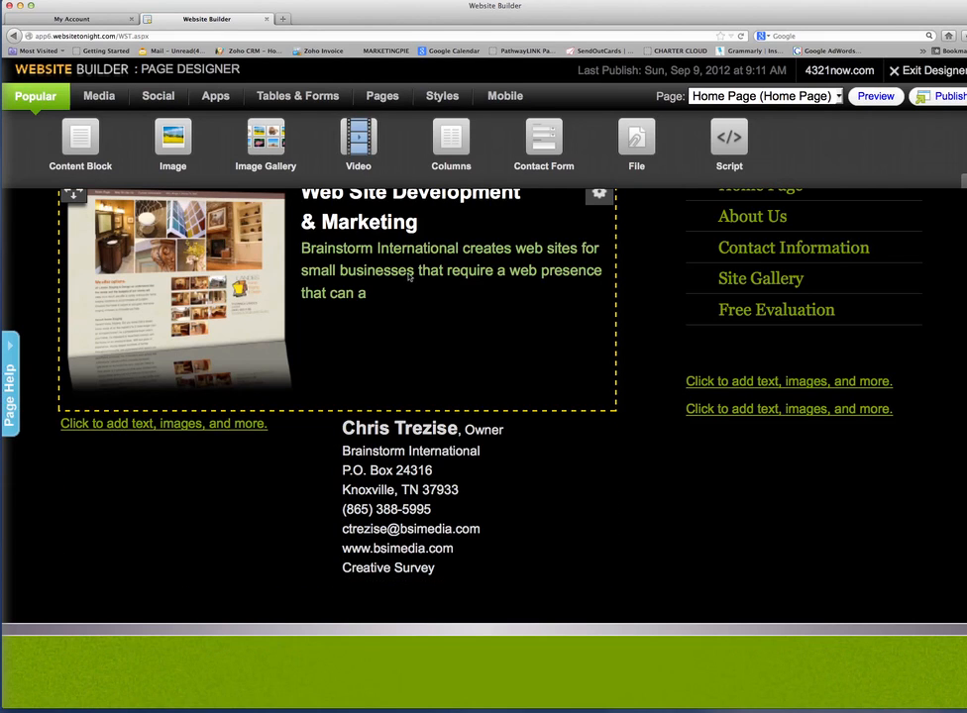
pyautogui.moveTo(79, 143)
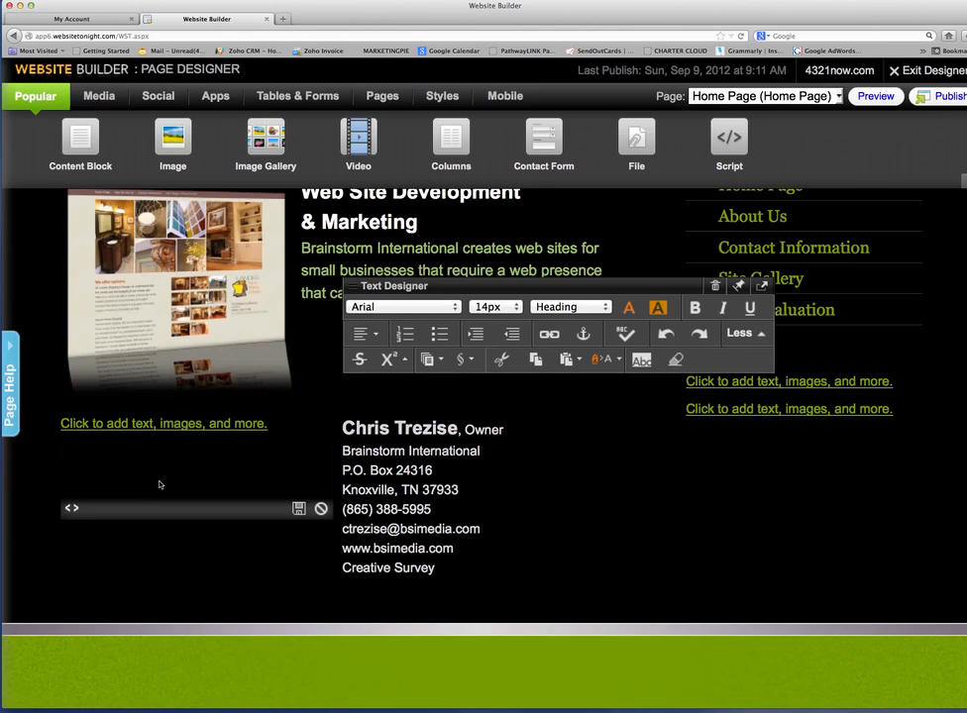
pyautogui.moveTo(76, 454)
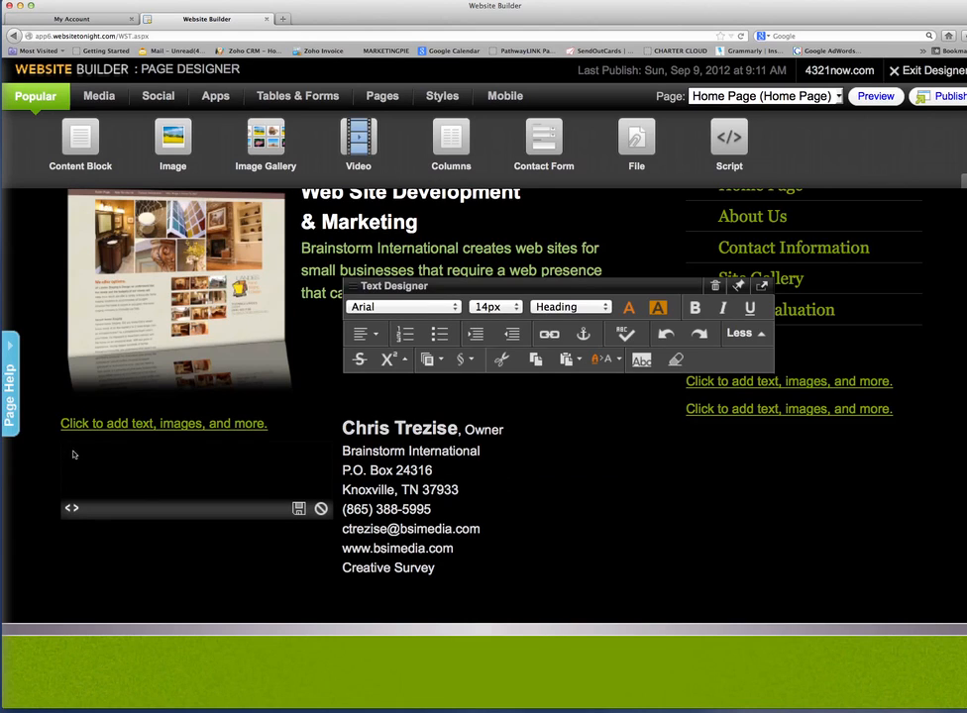
pyautogui.click(163, 425)
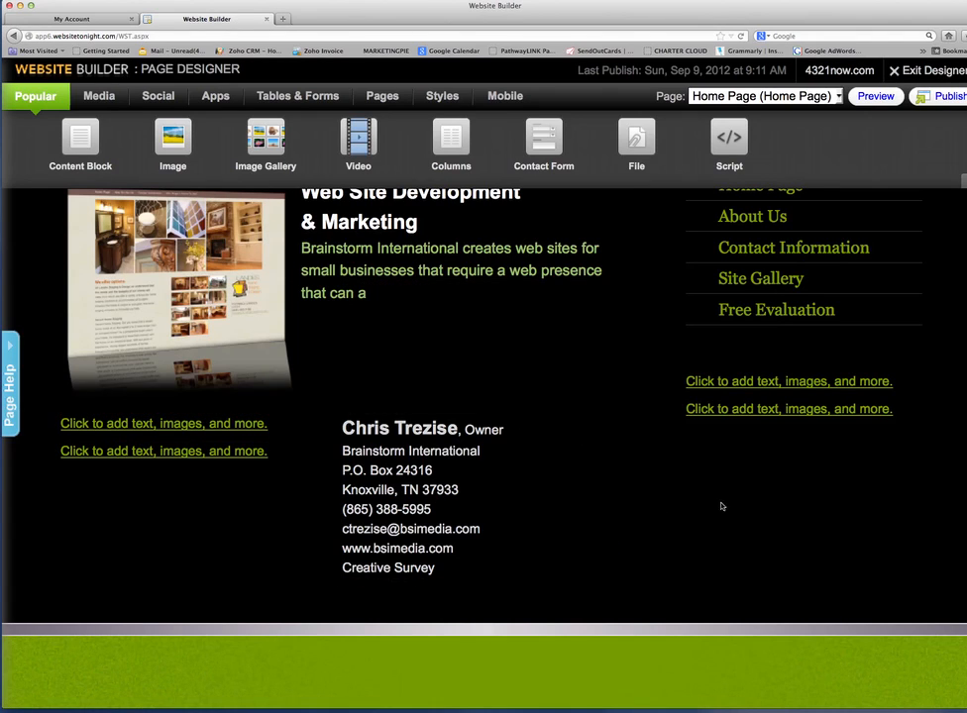
pyautogui.click(598, 429)
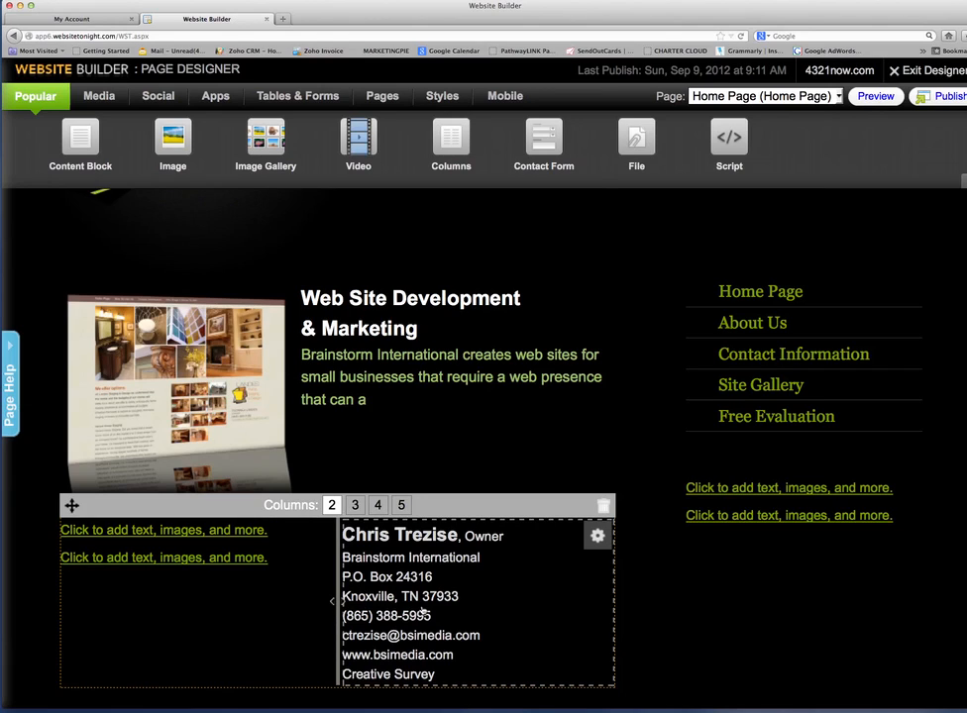
pyautogui.moveTo(436, 604)
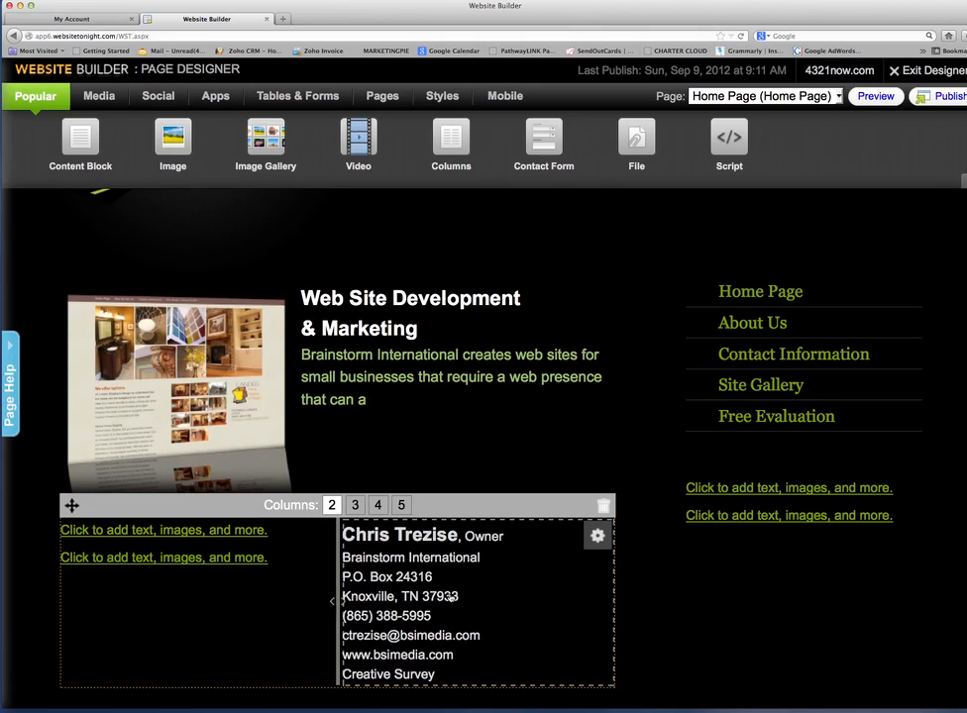
pyautogui.click(598, 535)
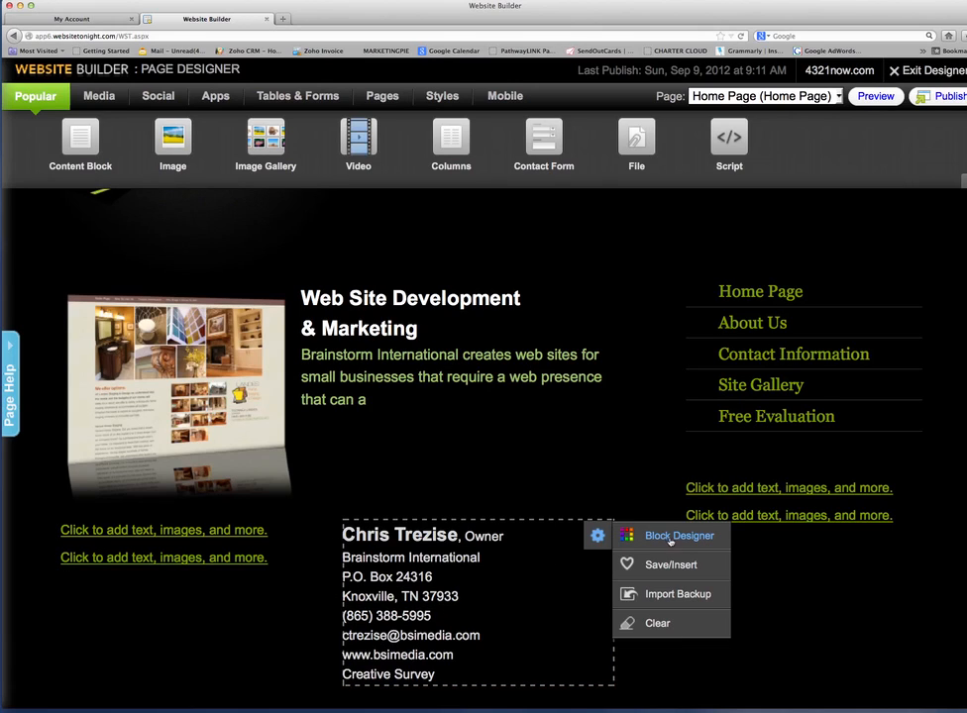
pyautogui.moveTo(670, 564)
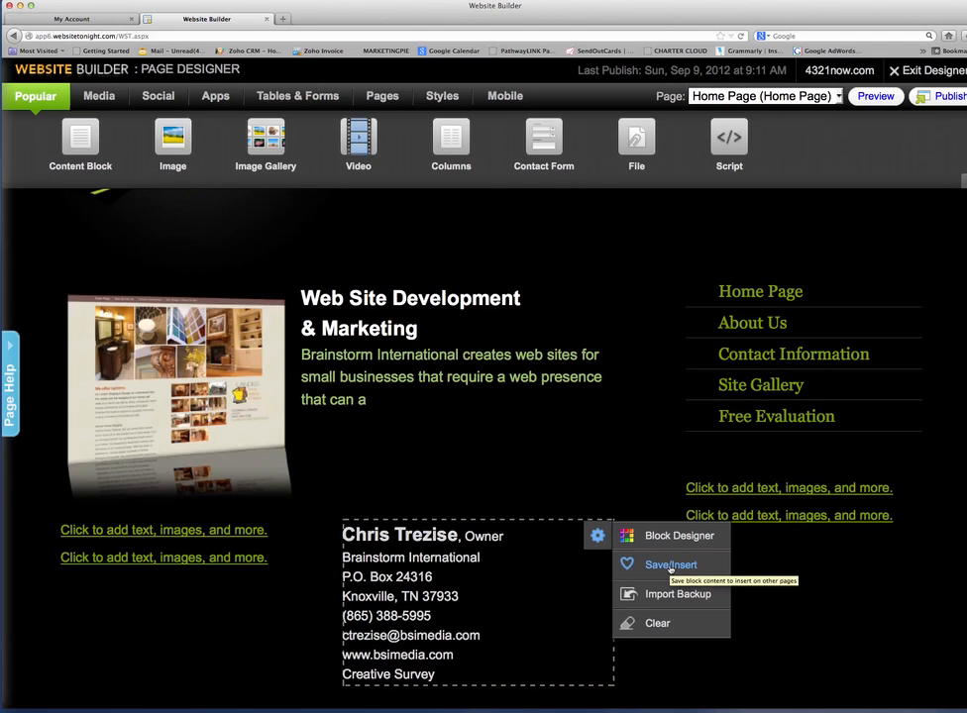
pyautogui.click(670, 563)
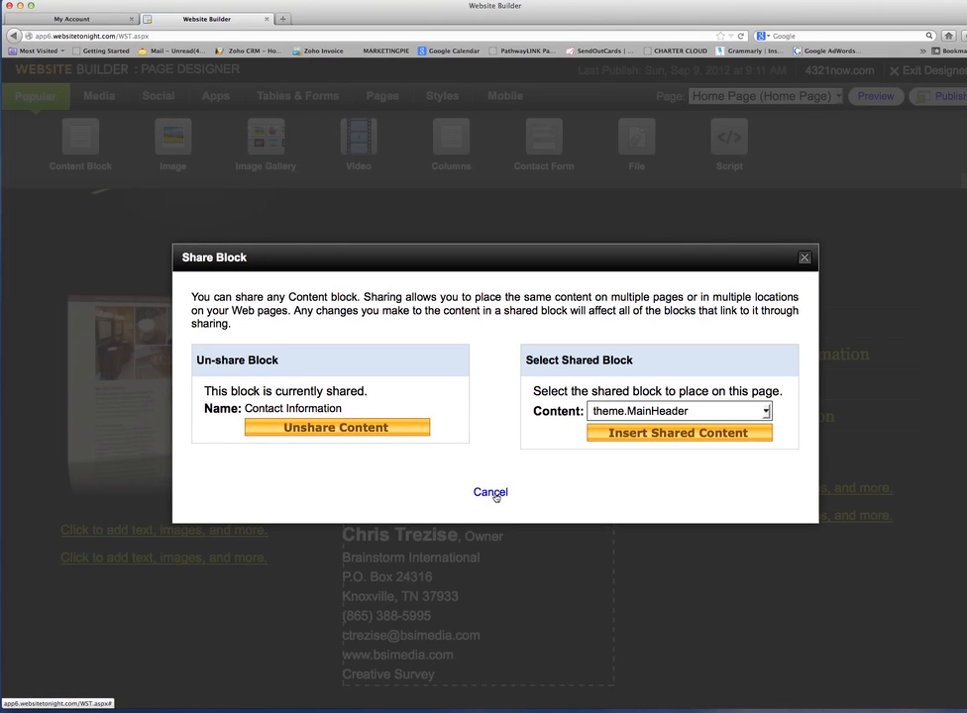
pyautogui.click(491, 491)
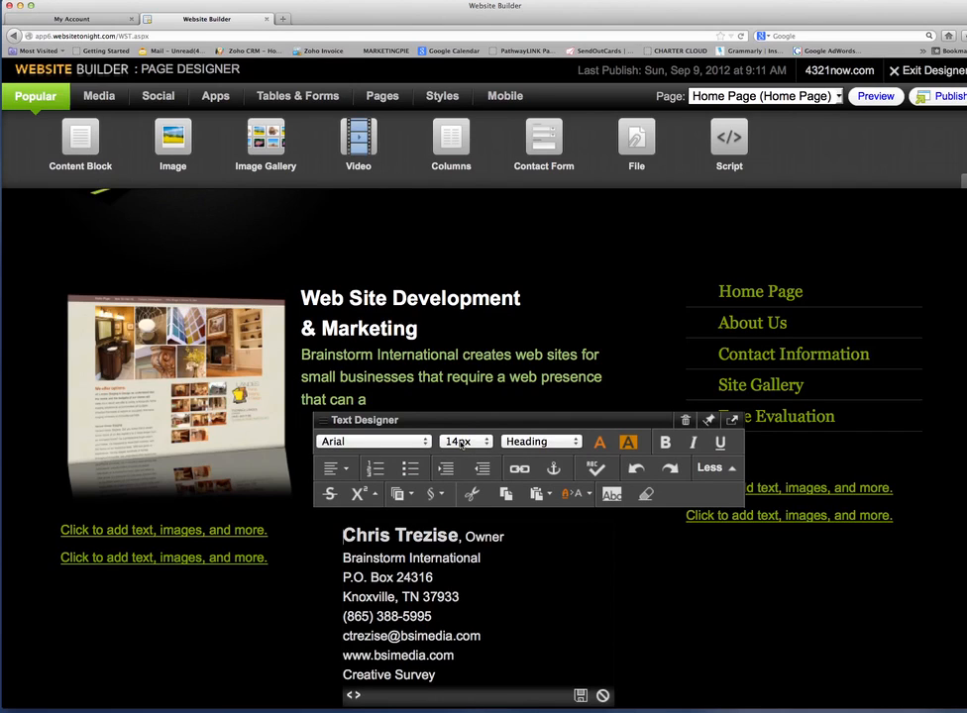
pyautogui.moveTo(598, 444)
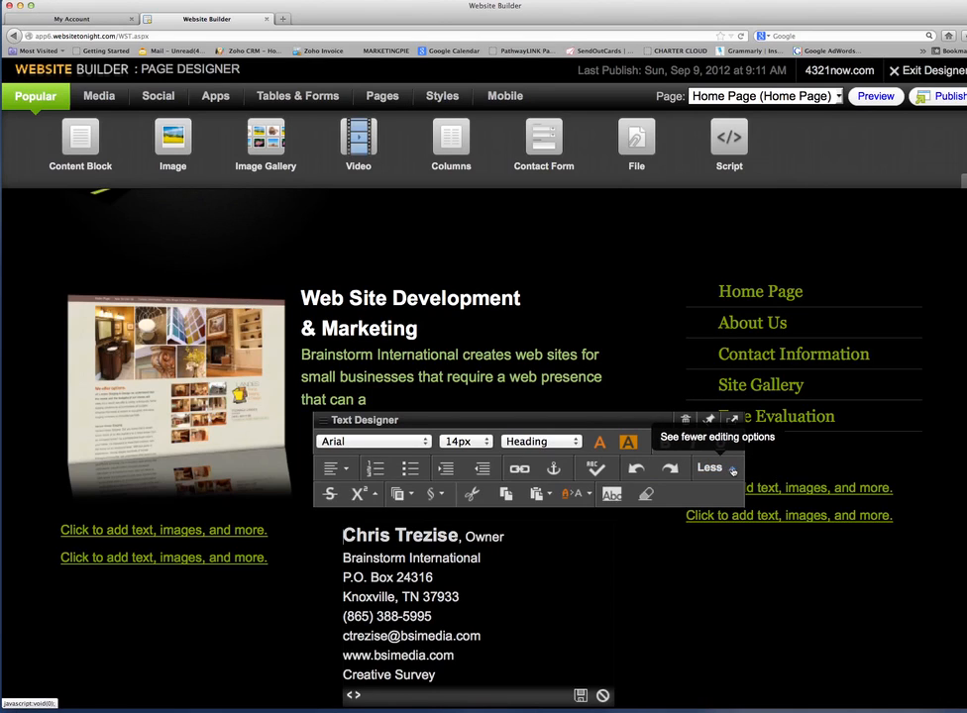
# Browse the Text Designer's Less/More toggle and alignment dropdown without changing the contact text.
pyautogui.click(432, 495)
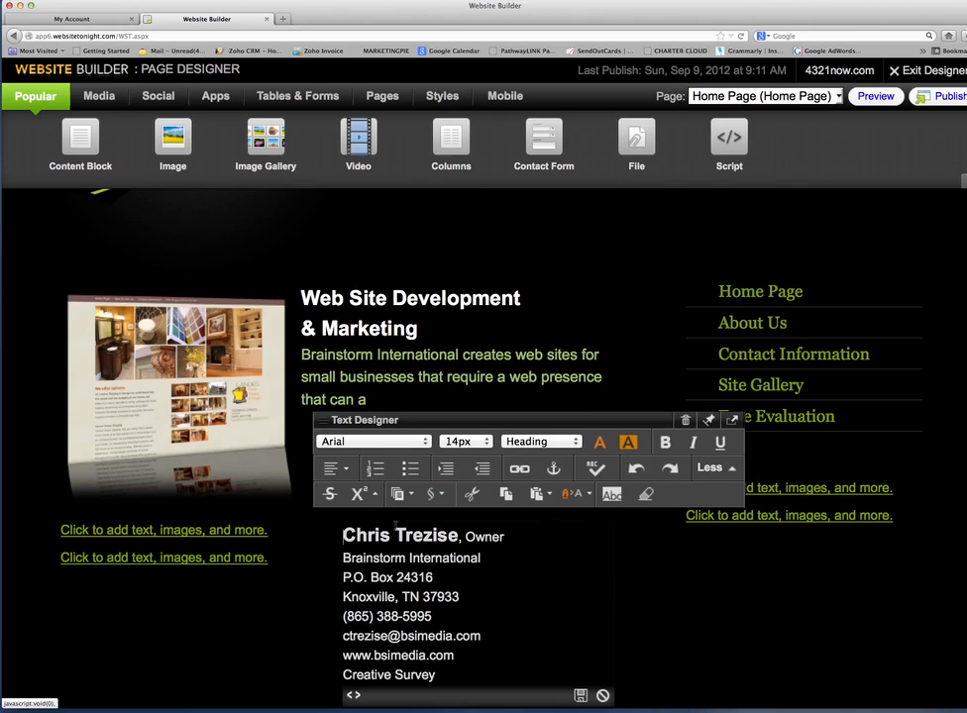
pyautogui.click(329, 467)
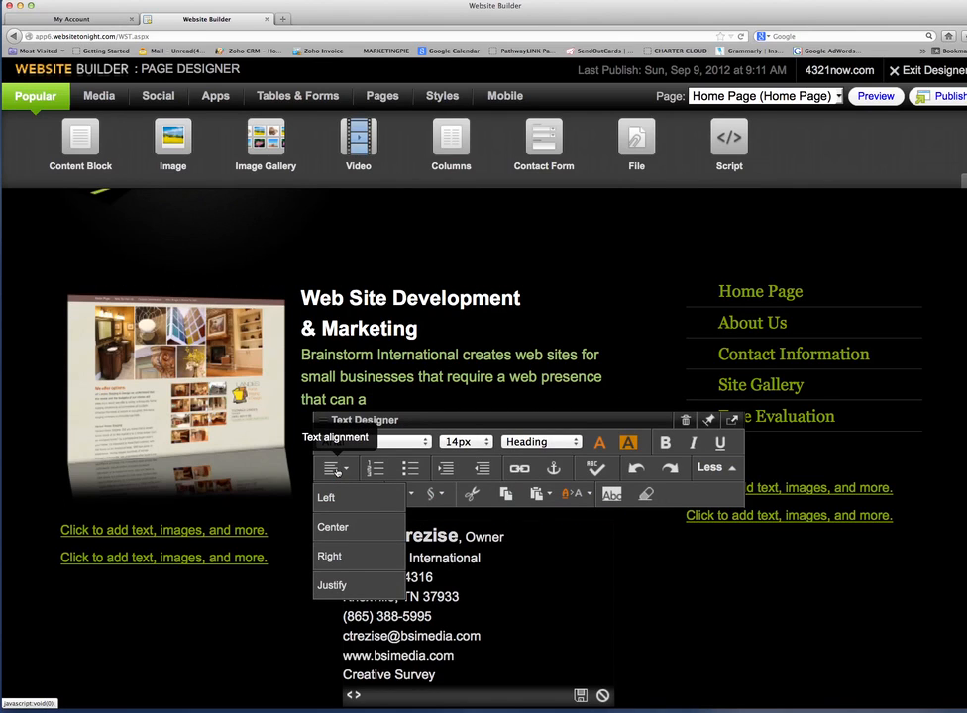
pyautogui.moveTo(325, 497)
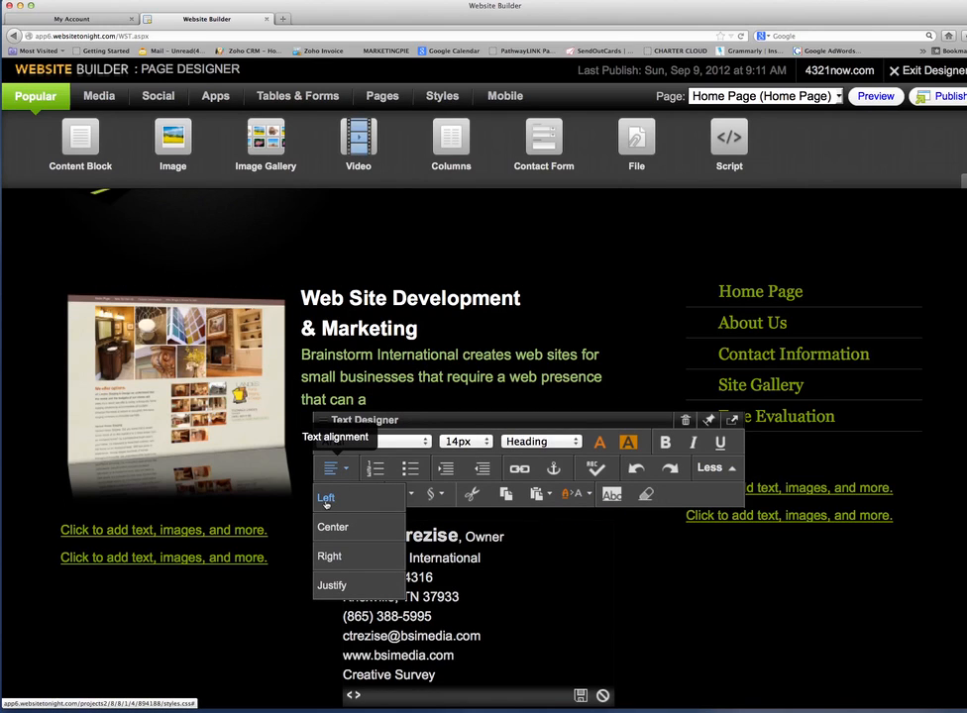
pyautogui.moveTo(329, 555)
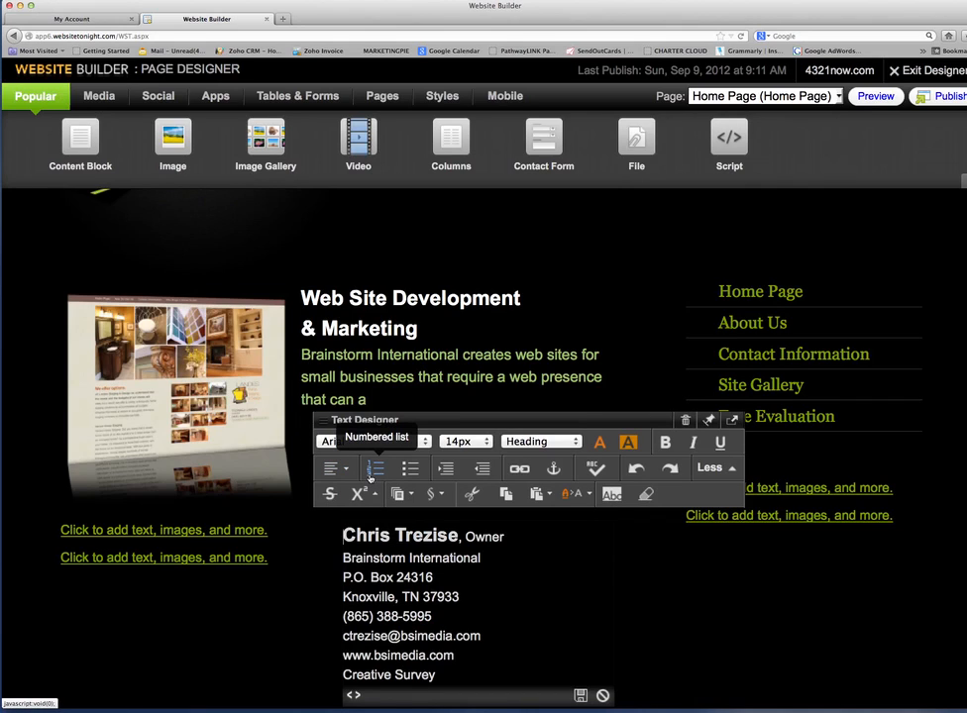
pyautogui.moveTo(375, 476)
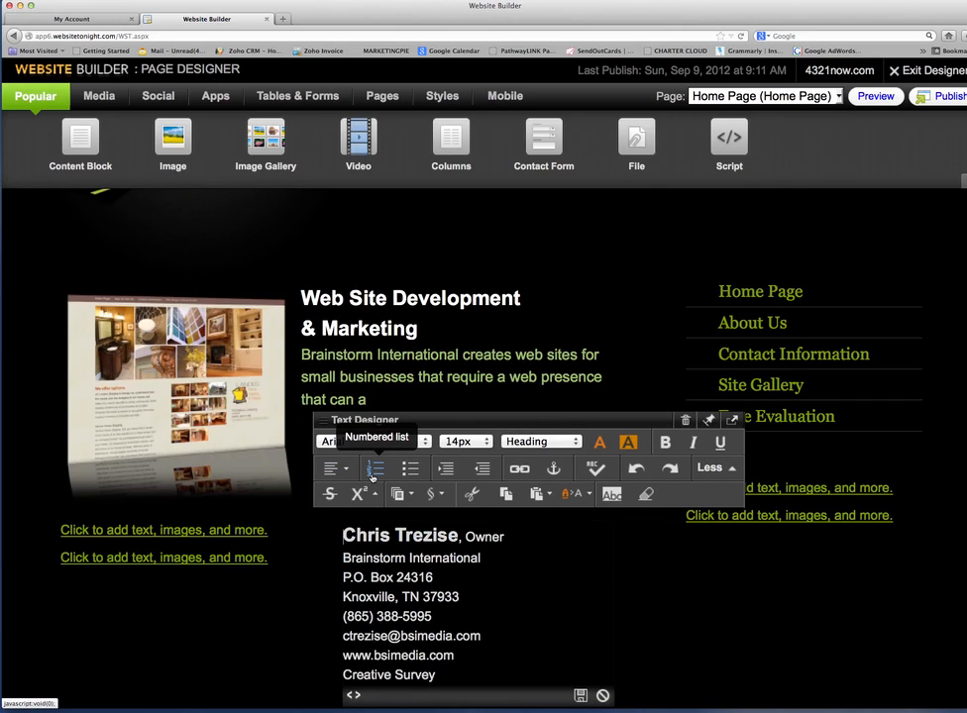
pyautogui.moveTo(410, 468)
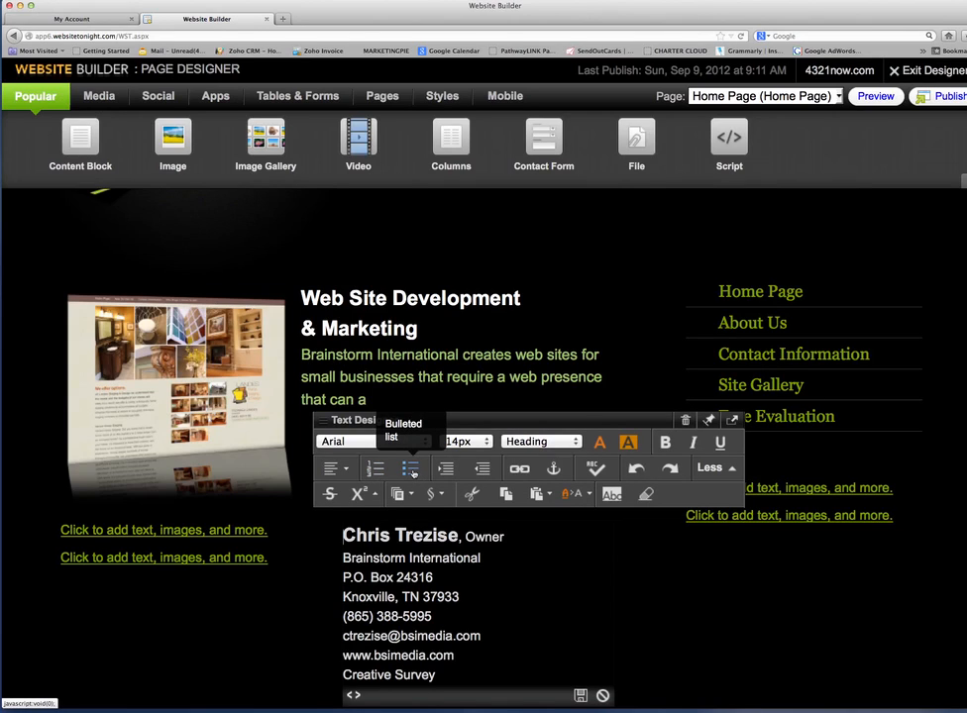
pyautogui.moveTo(446, 468)
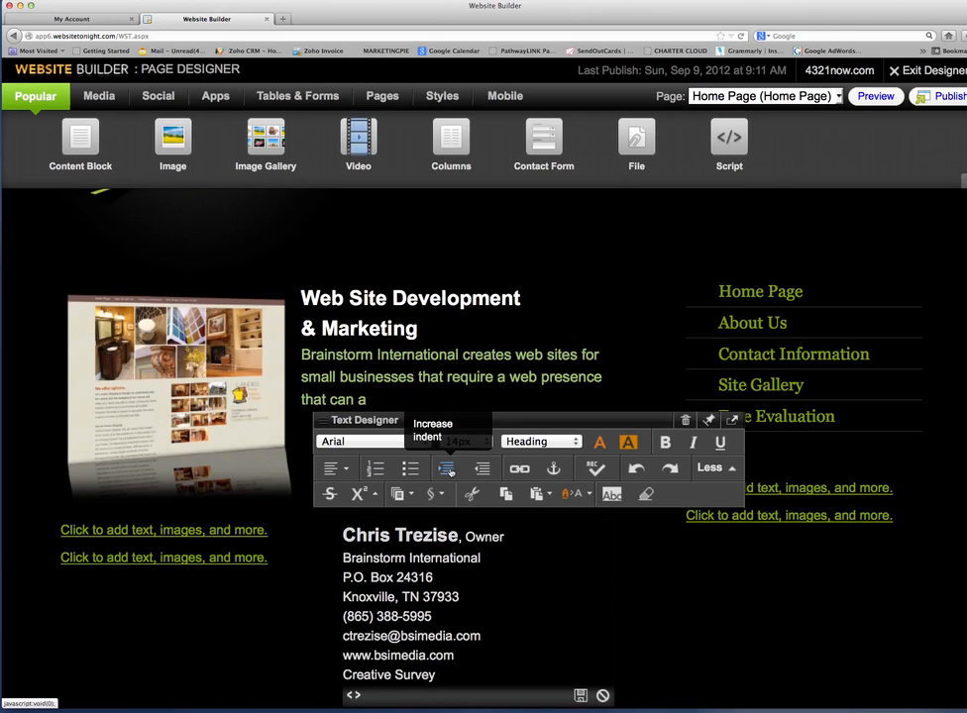
pyautogui.click(329, 468)
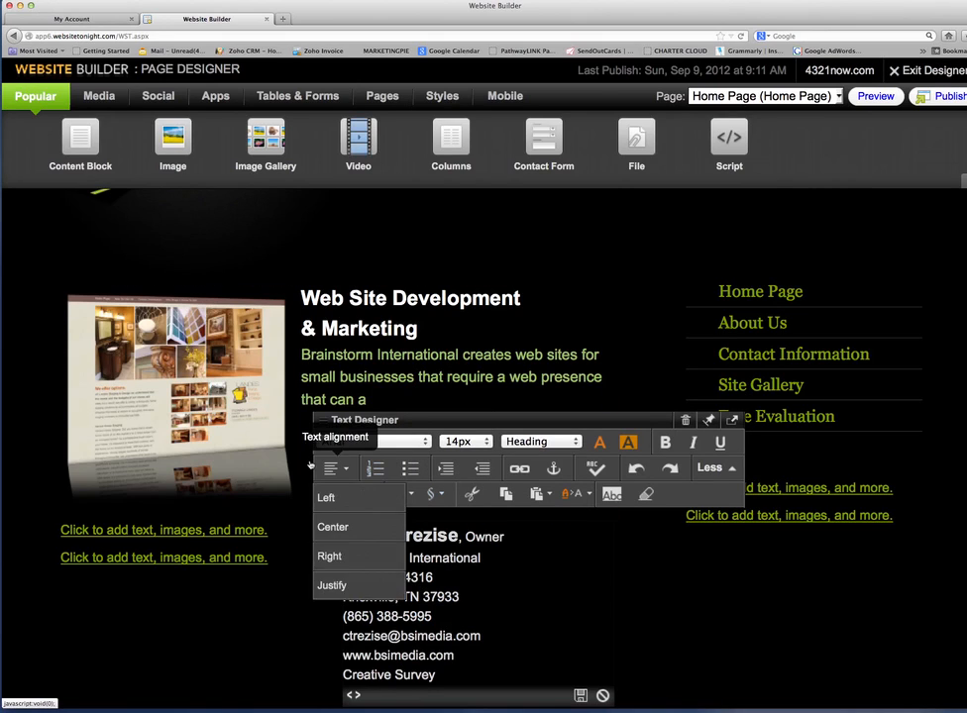
pyautogui.click(333, 468)
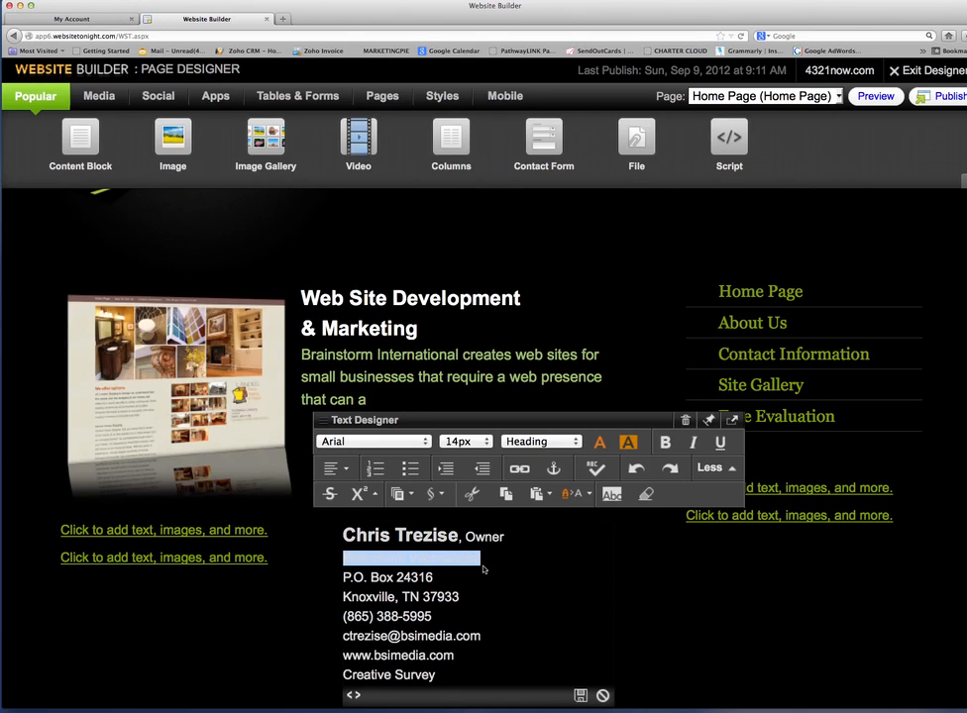
pyautogui.moveTo(599, 442)
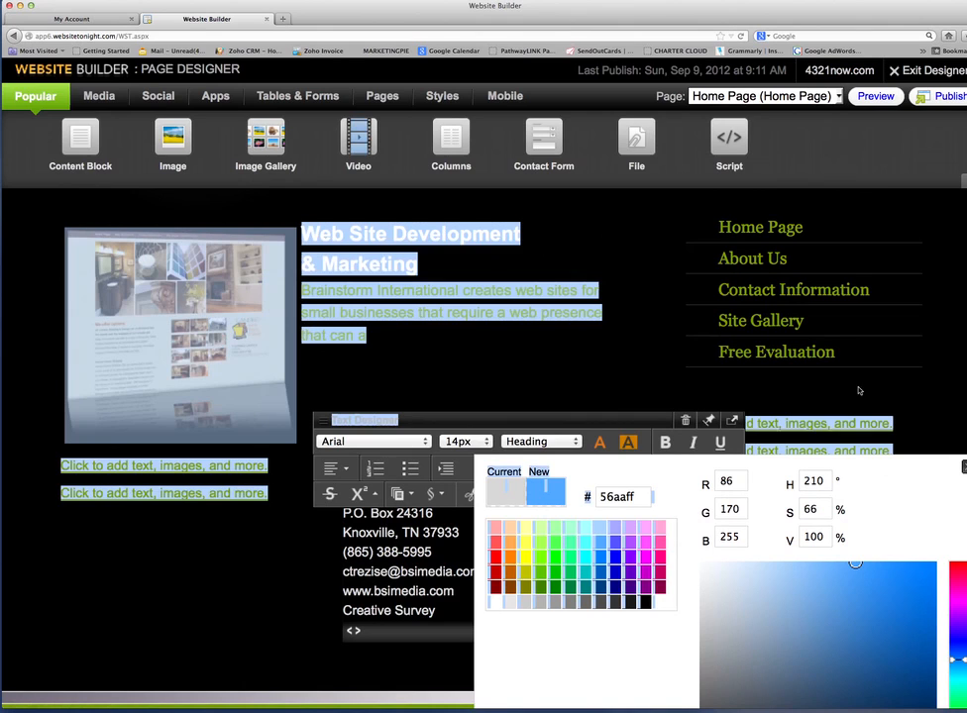
# Colour the selected 'Brainstorm International' name light blue #56aaff and finish editing.
pyautogui.scroll(-3)
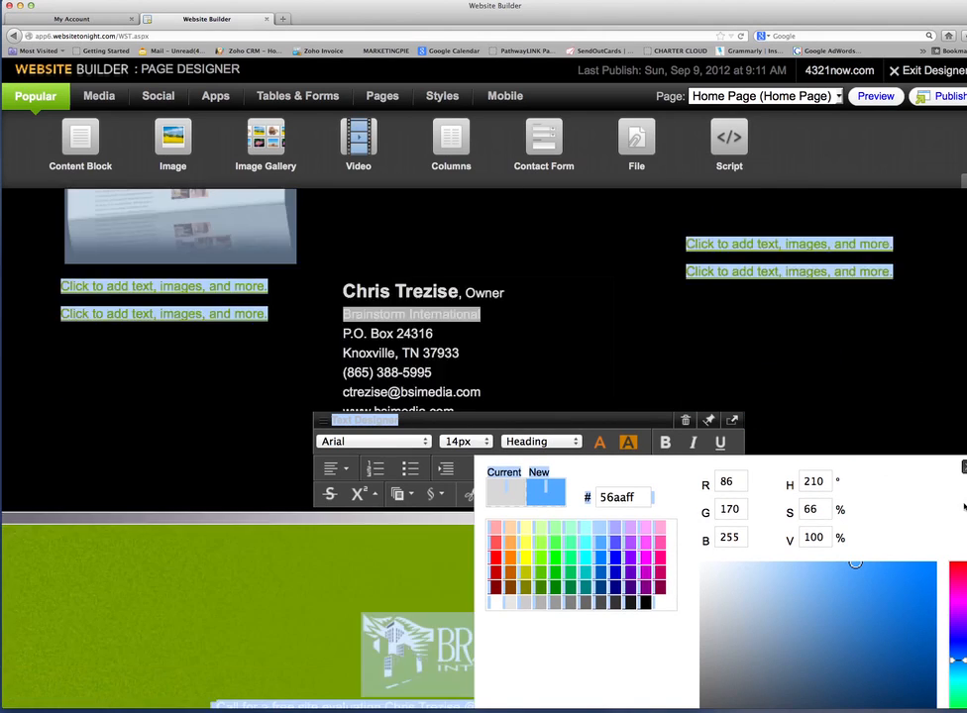
pyautogui.scroll(-3)
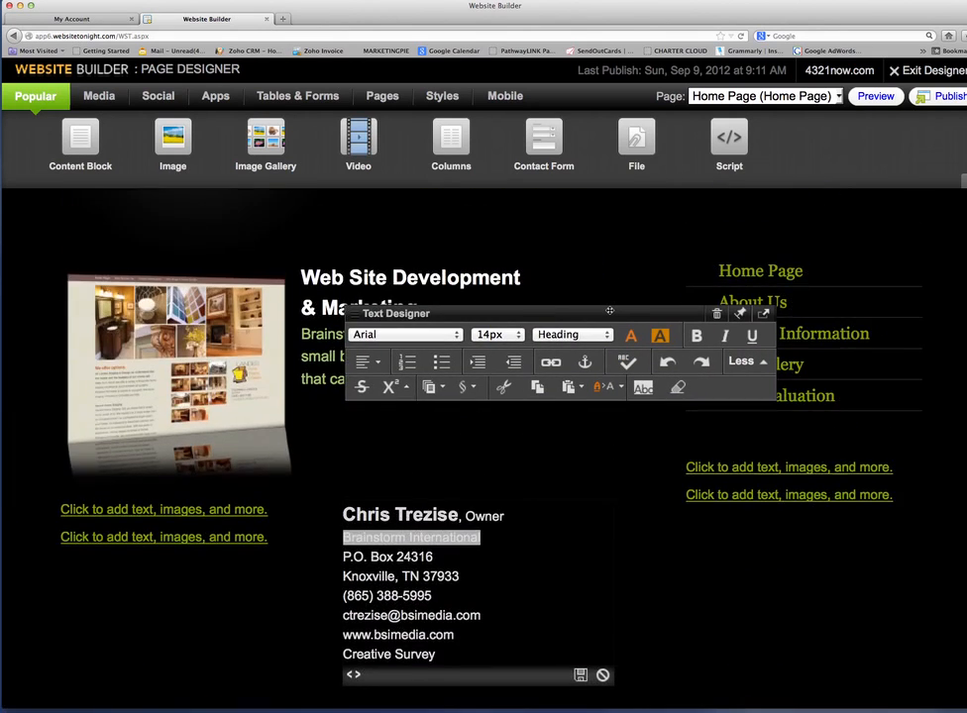
pyautogui.moveTo(610, 313); pyautogui.dragTo(568, 281)
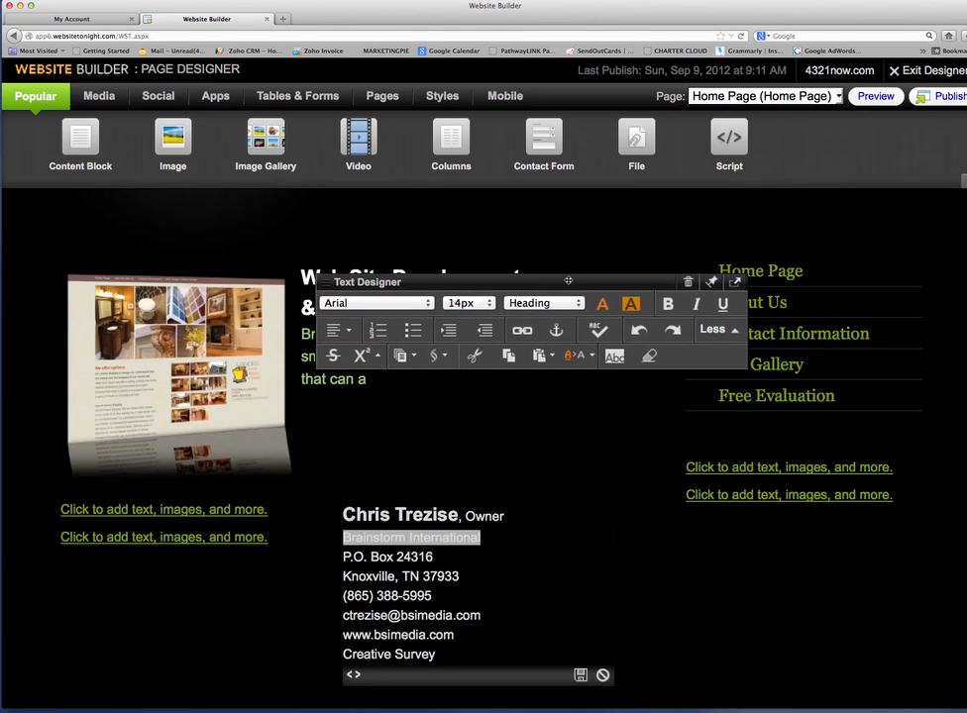
pyautogui.click(602, 303)
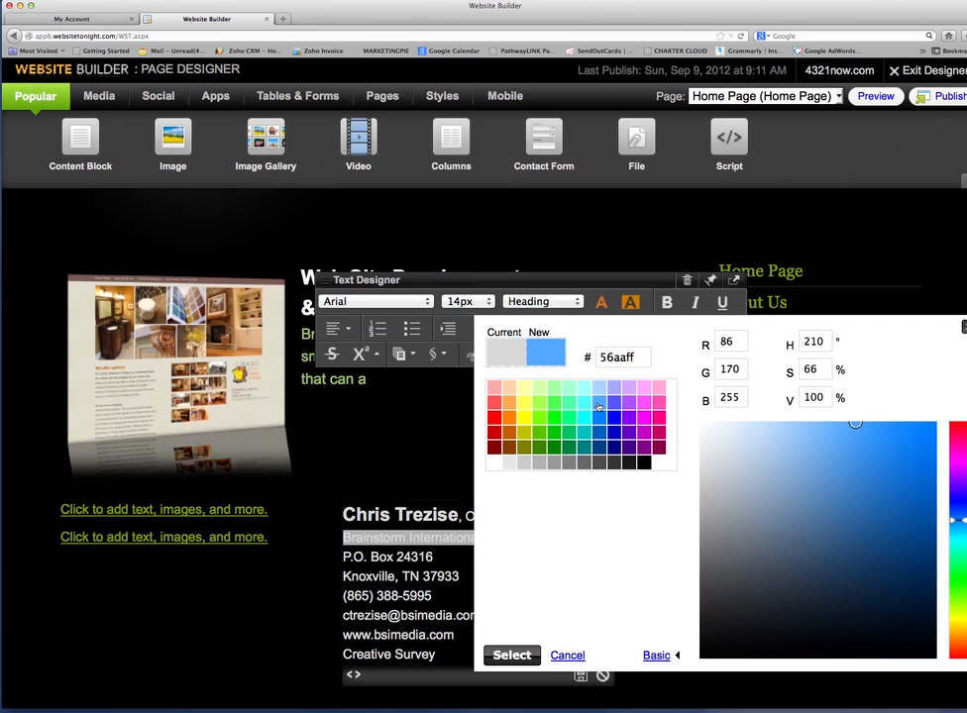
pyautogui.moveTo(535, 604)
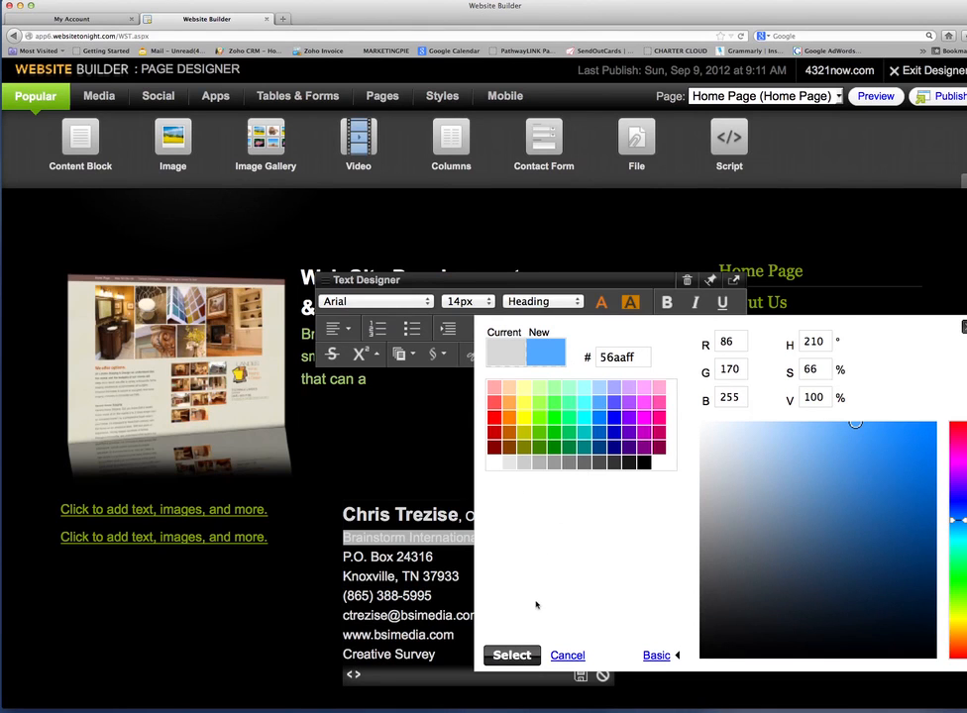
pyautogui.click(511, 654)
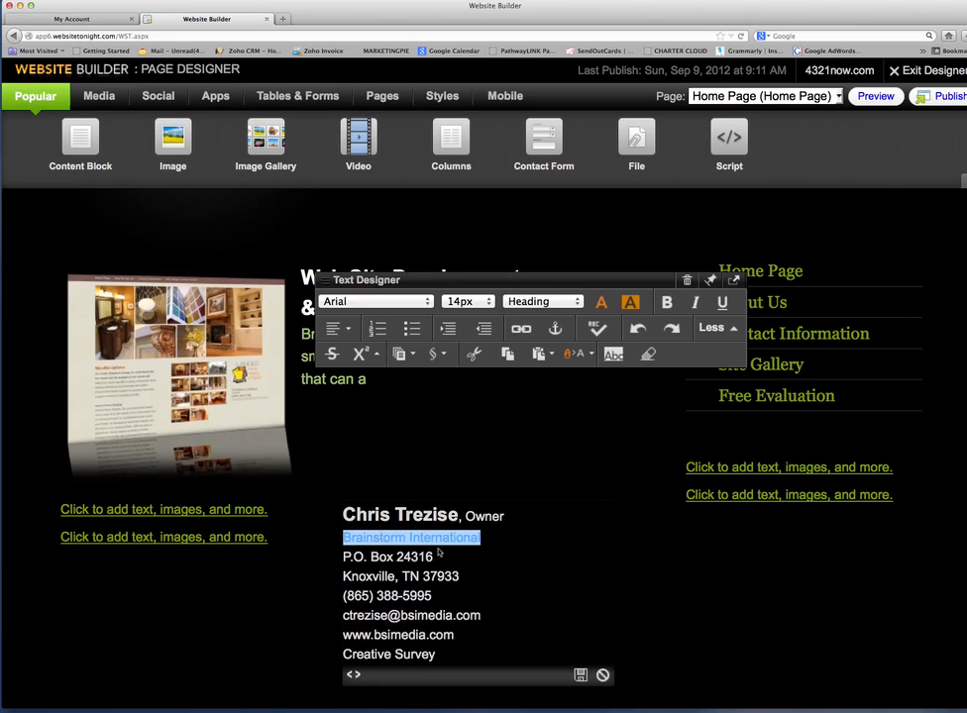
pyautogui.click(580, 674)
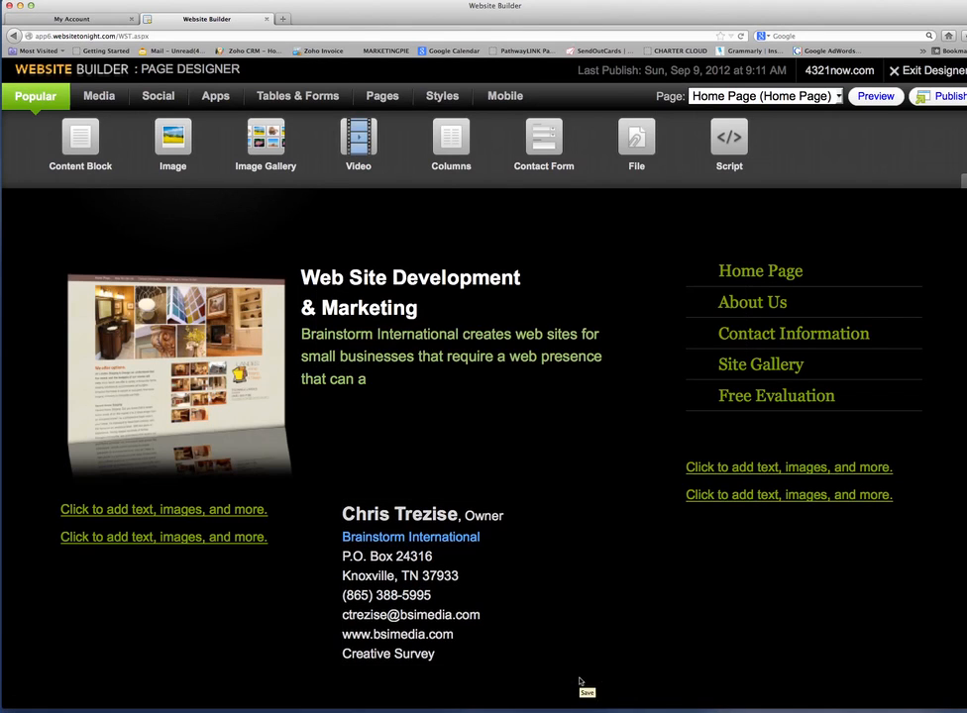
pyautogui.moveTo(797, 626)
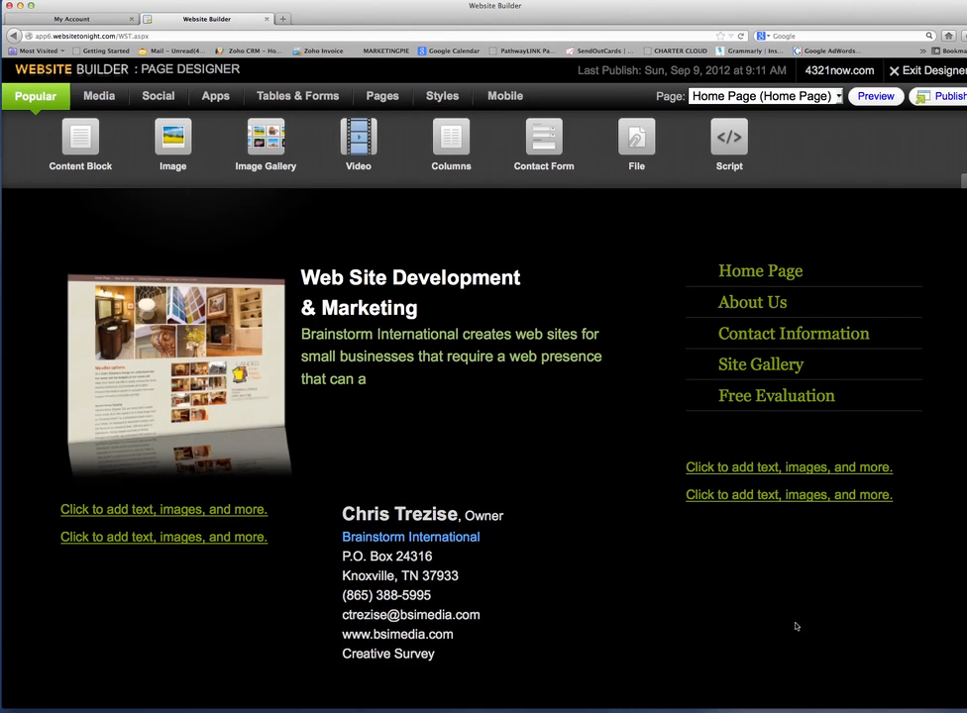
# Link the email address as an E-mail (mailto) link that opens in a new window.
pyautogui.click(396, 595)
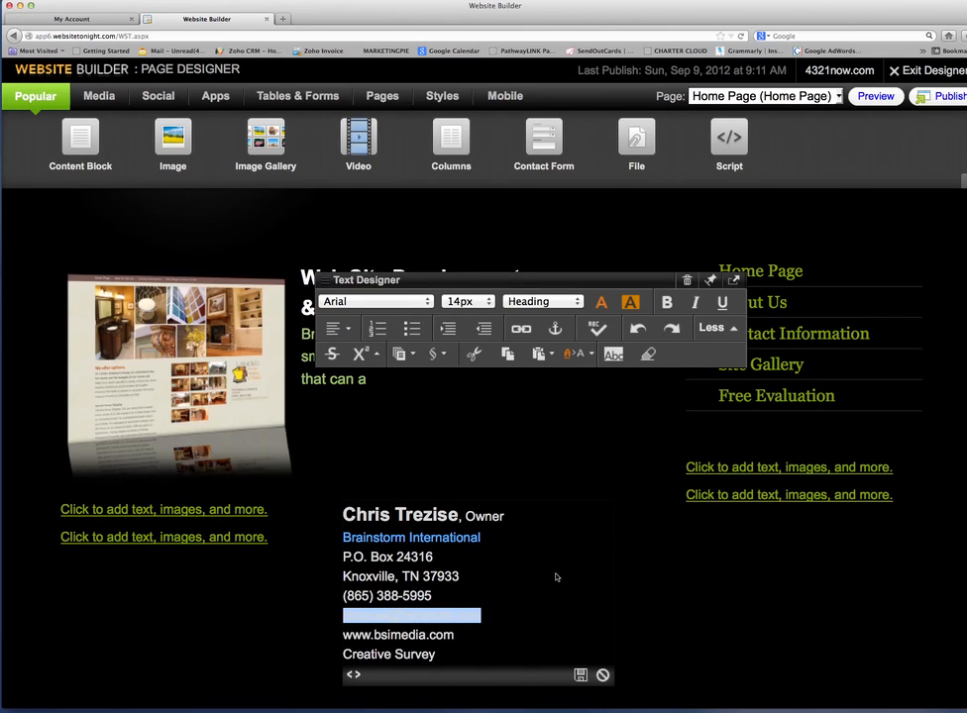
pyautogui.moveTo(521, 329)
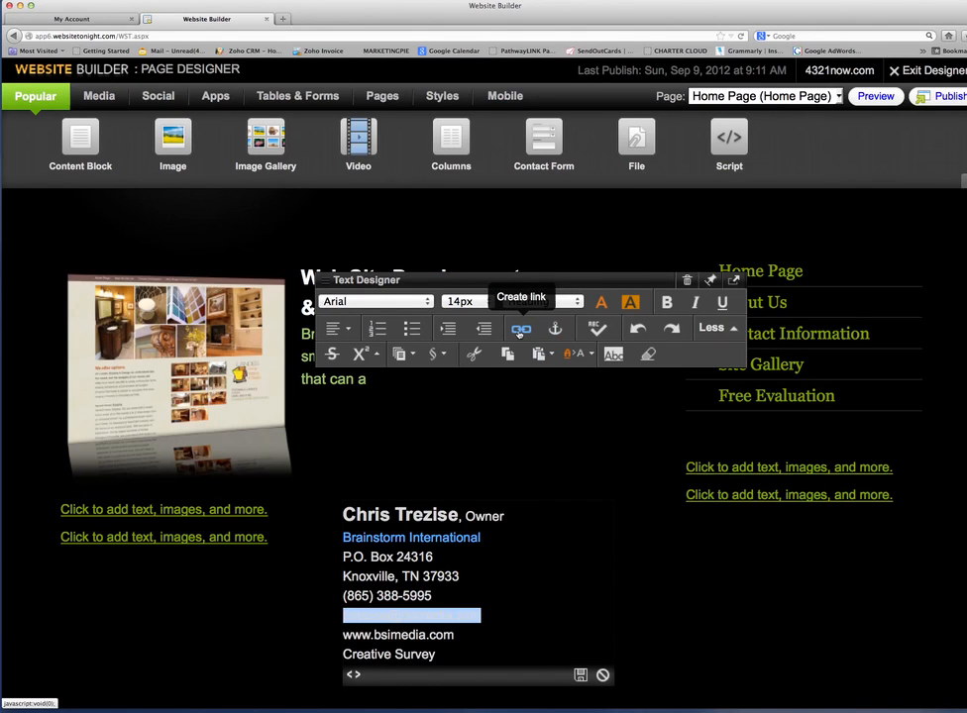
pyautogui.click(522, 329)
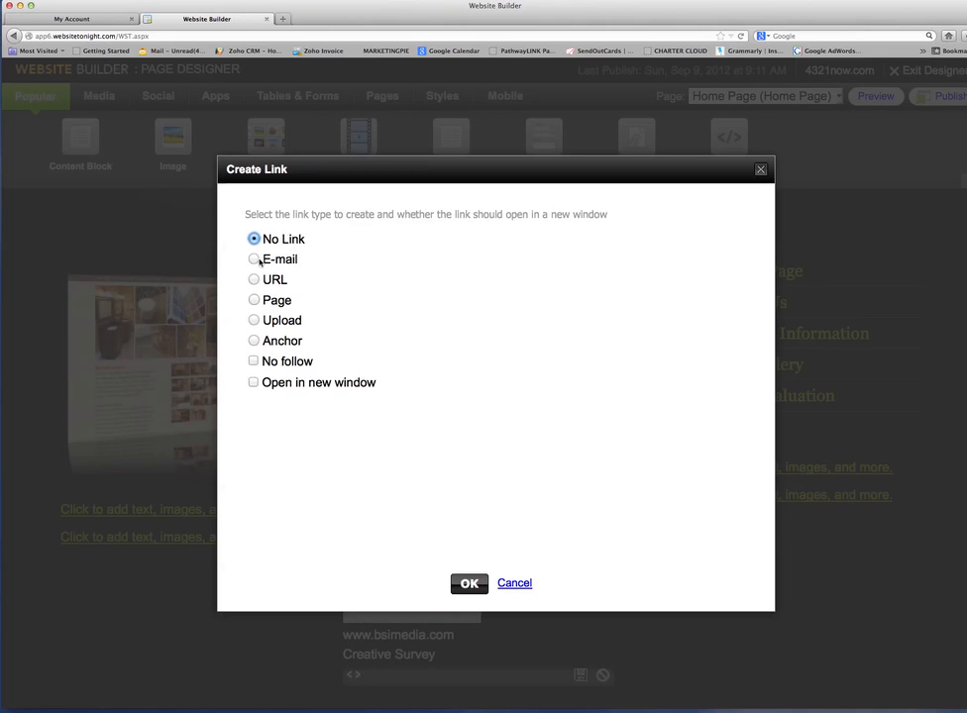
pyautogui.click(254, 257)
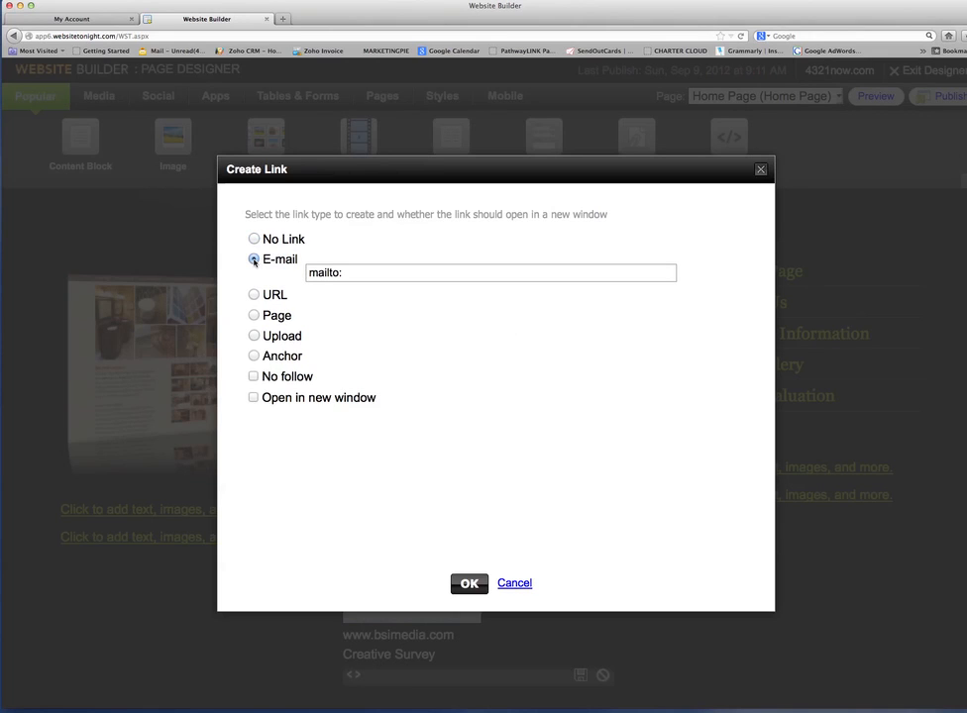
pyautogui.write('c')
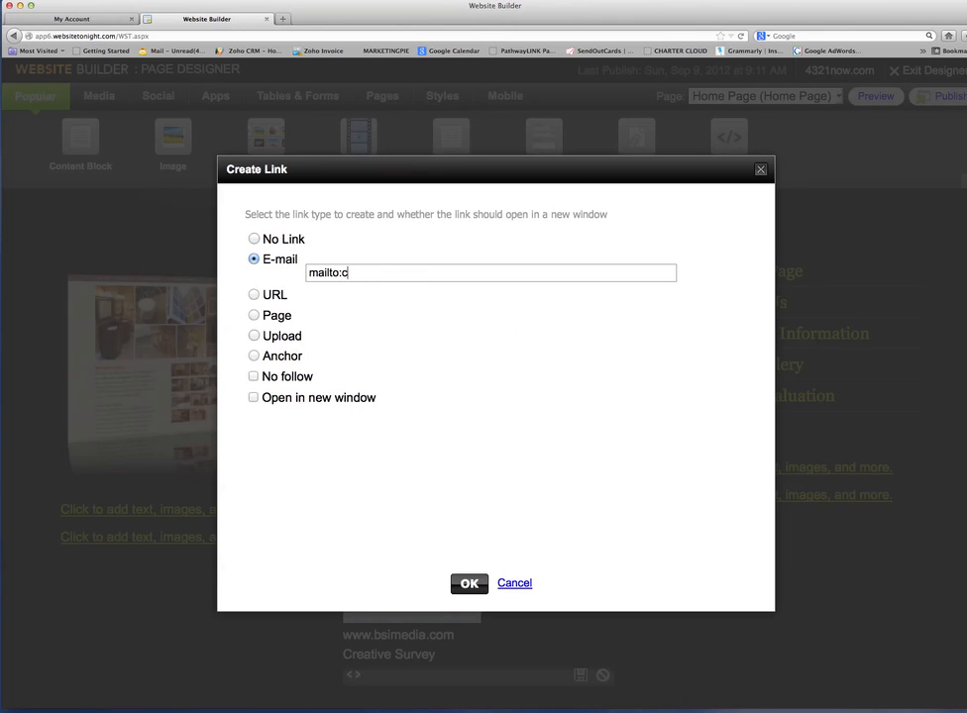
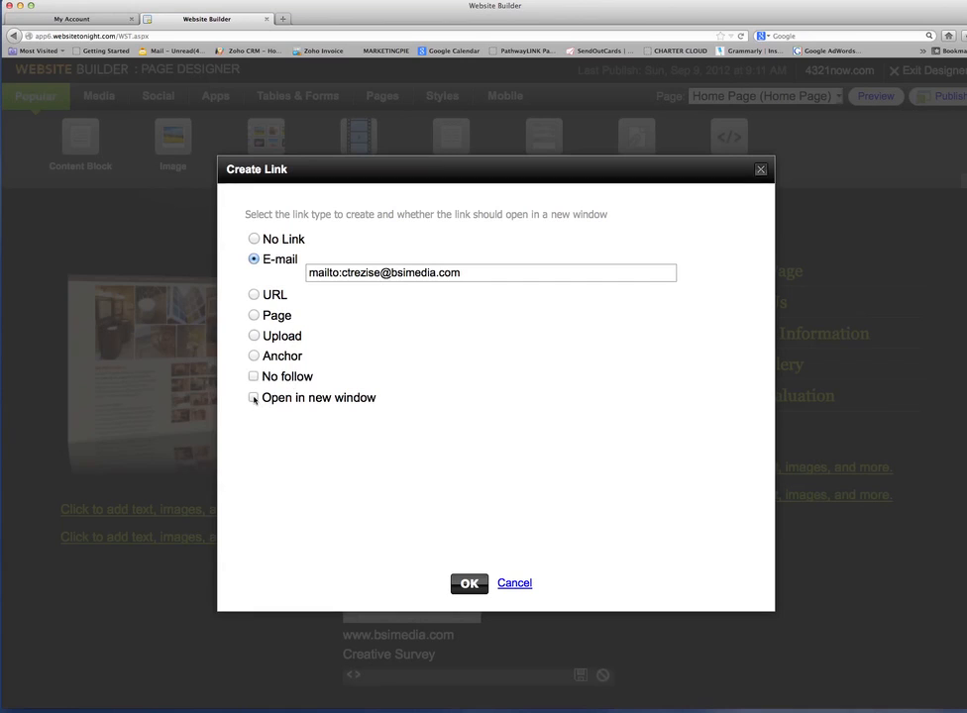
pyautogui.click(253, 396)
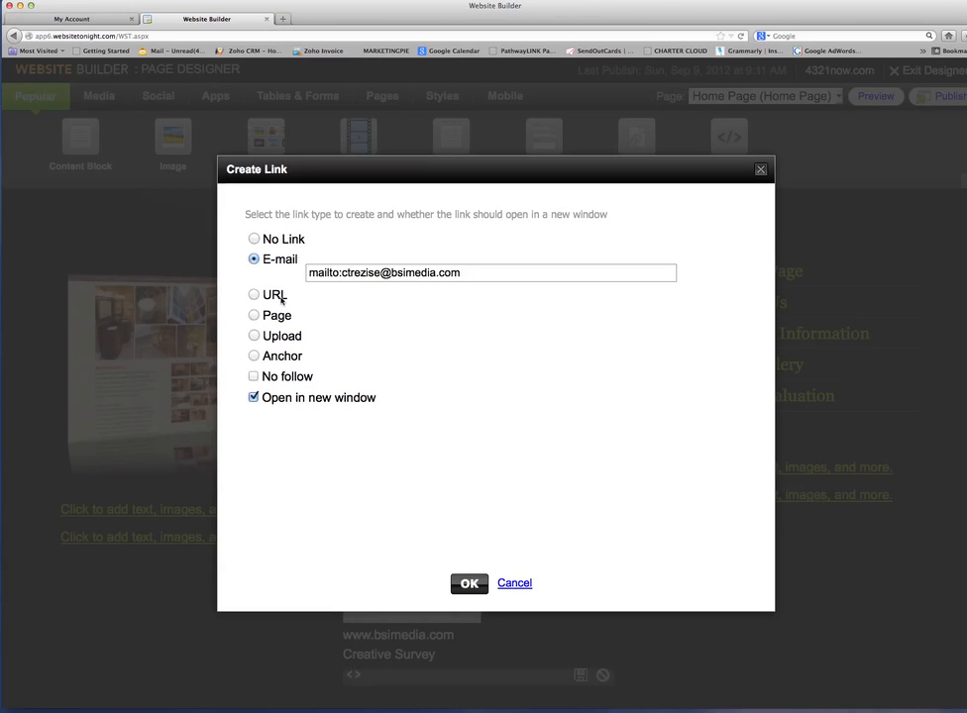
pyautogui.moveTo(281, 315)
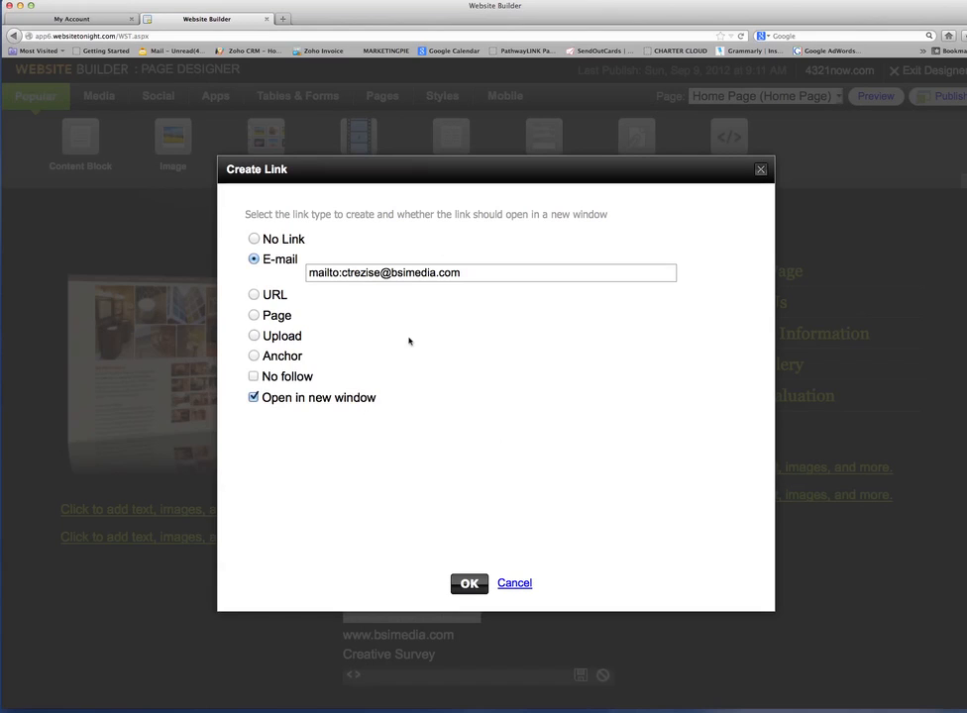
pyautogui.moveTo(313, 404)
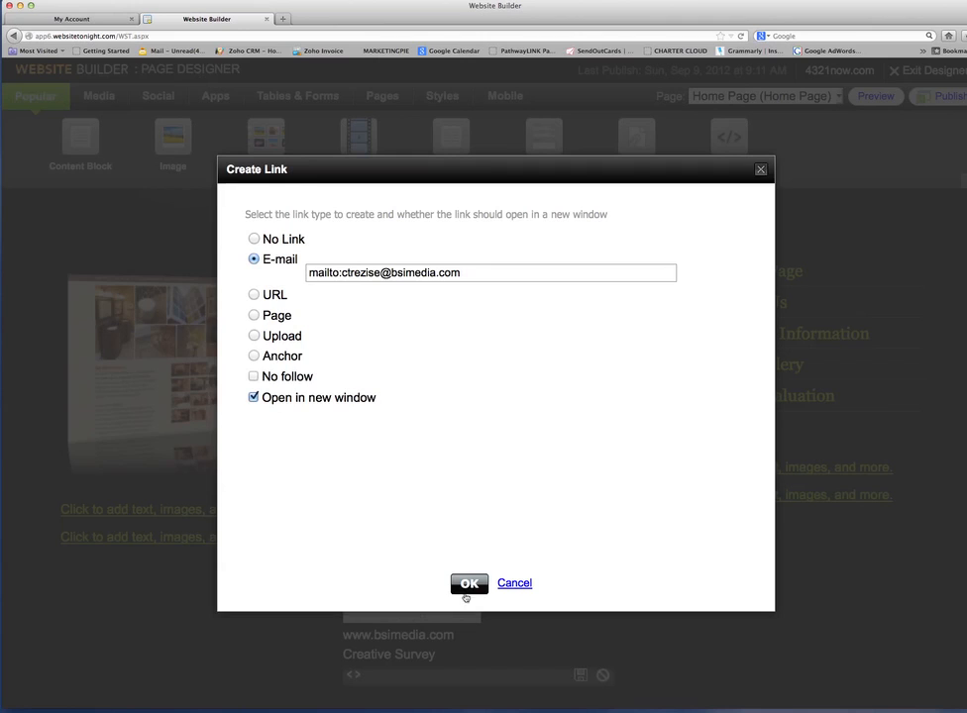
pyautogui.click(468, 583)
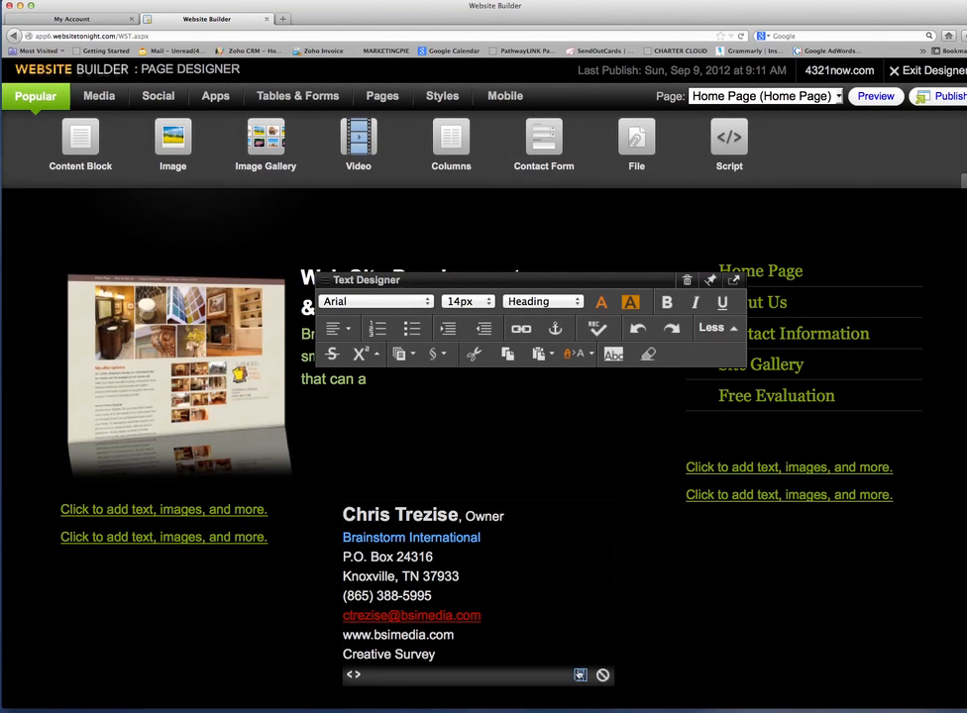
# Share the contact block as reusable content named 'Contact Information'.
pyautogui.click(710, 603)
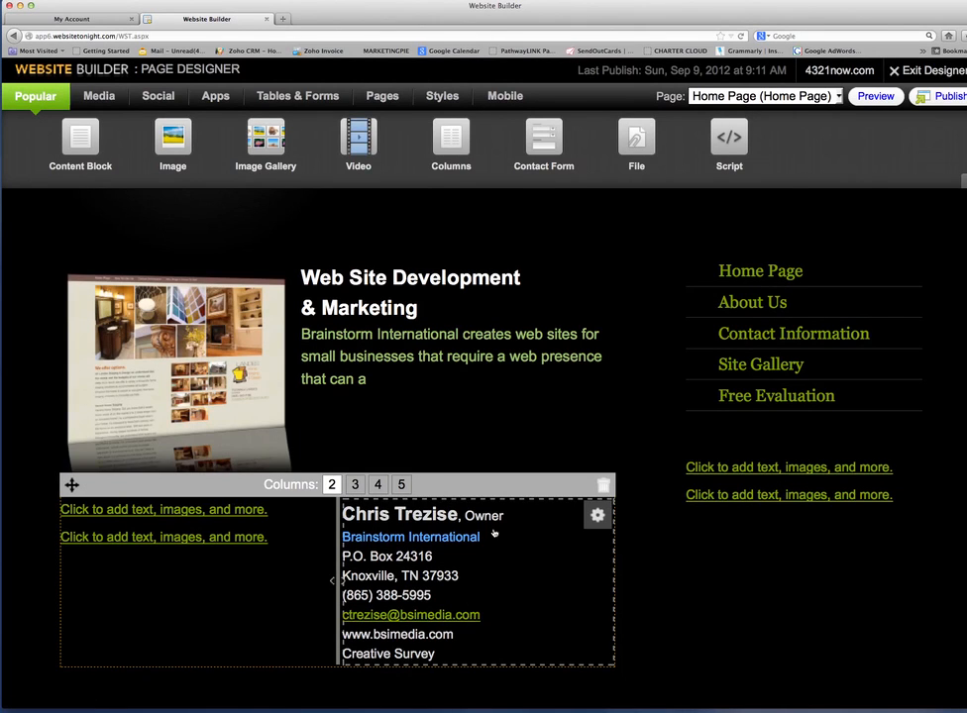
pyautogui.click(599, 515)
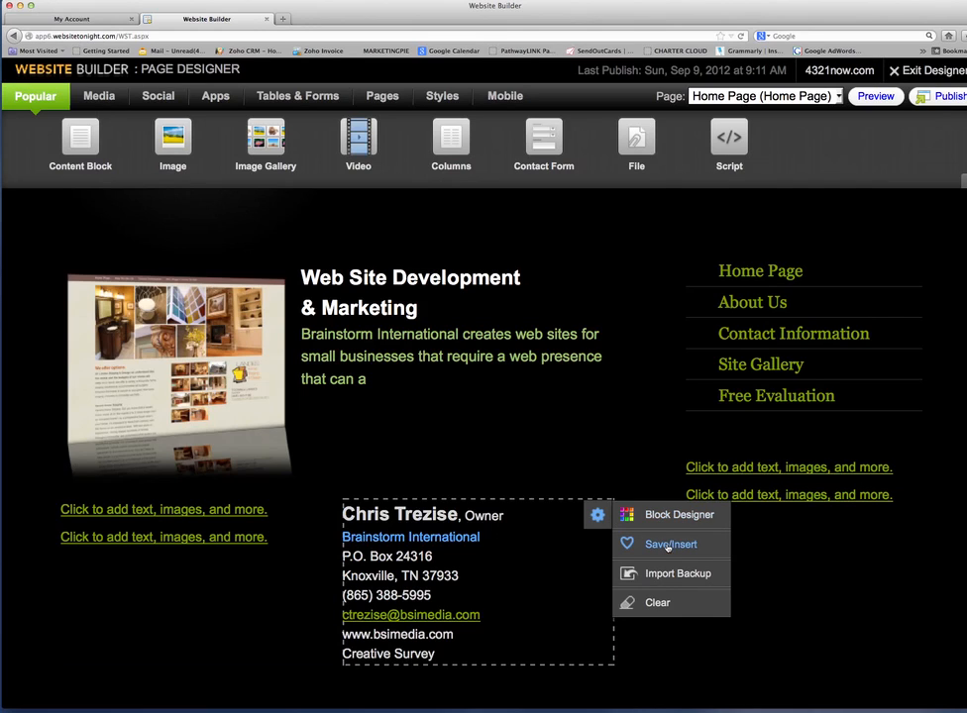
pyautogui.moveTo(670, 543)
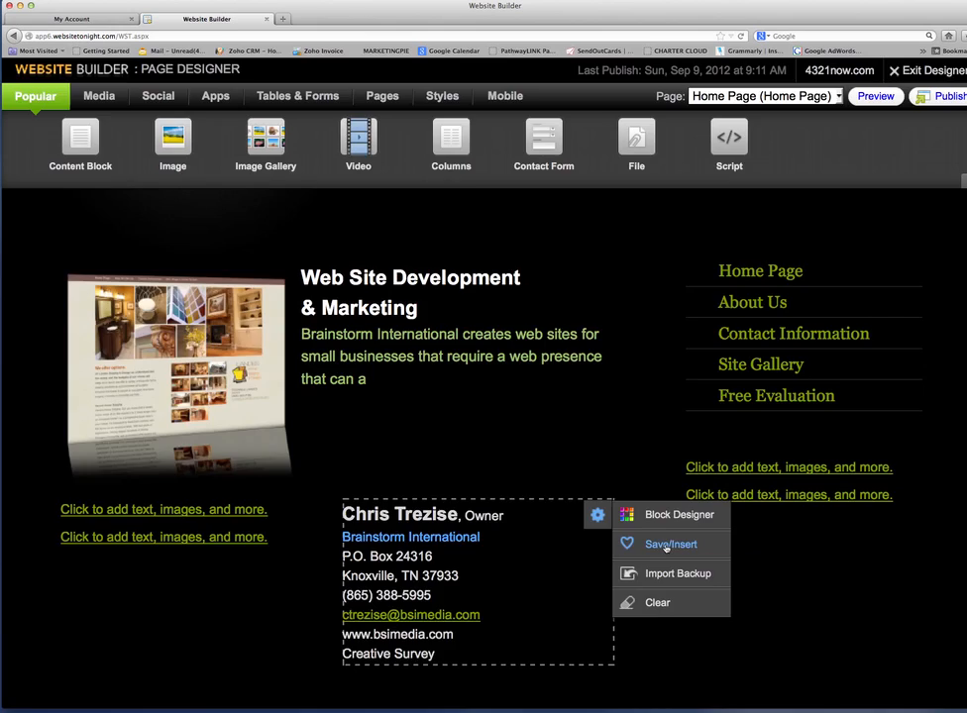
pyautogui.click(670, 543)
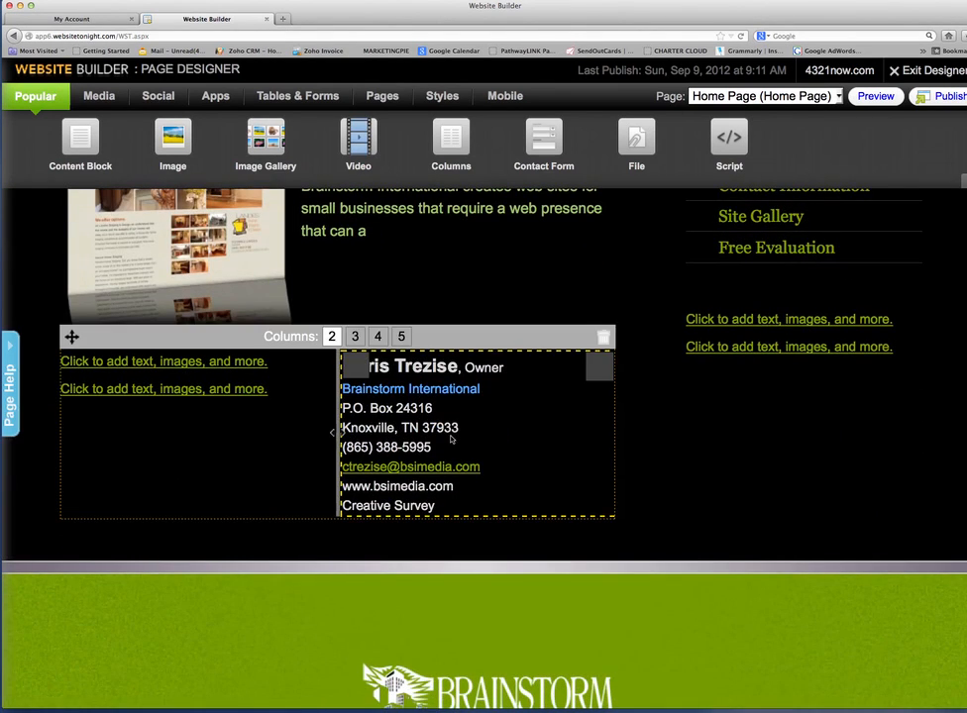
pyautogui.moveTo(475, 436)
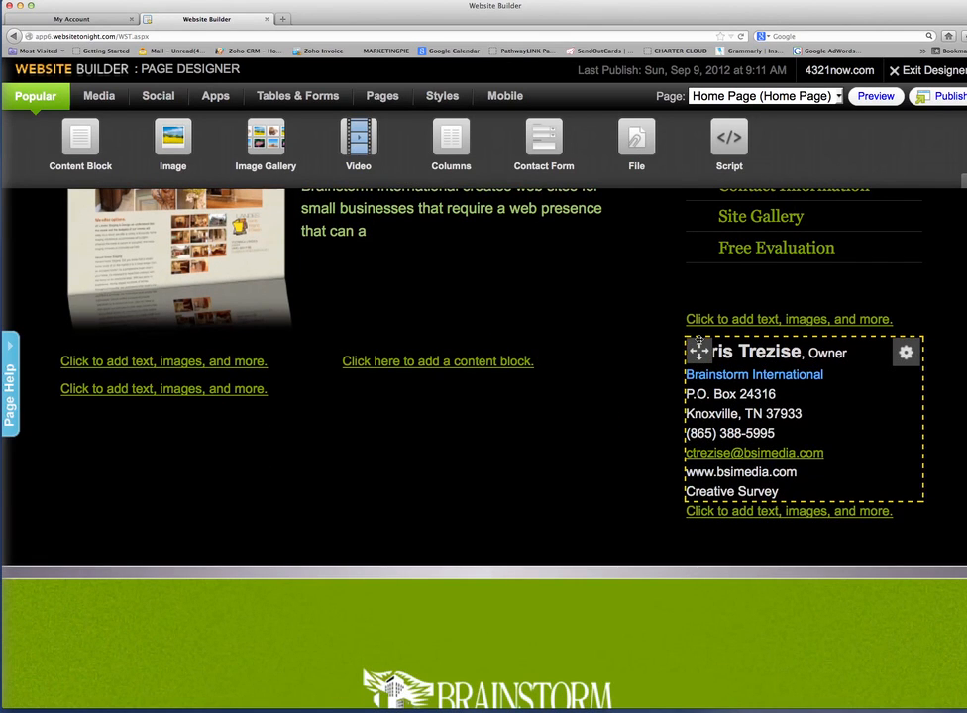
pyautogui.click(904, 353)
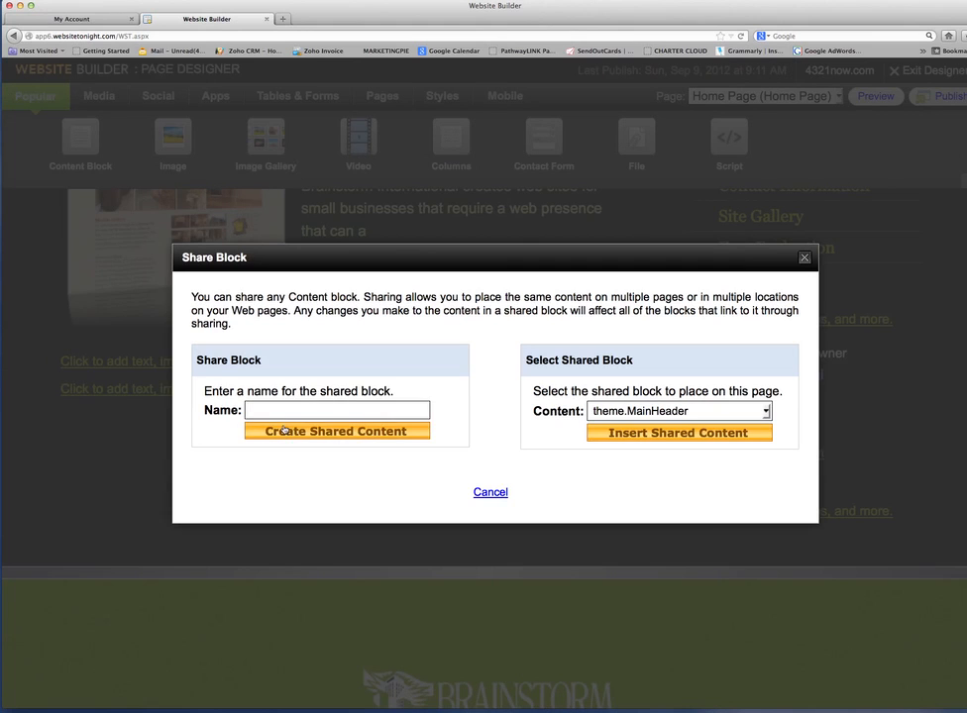
pyautogui.write('Contact Information')
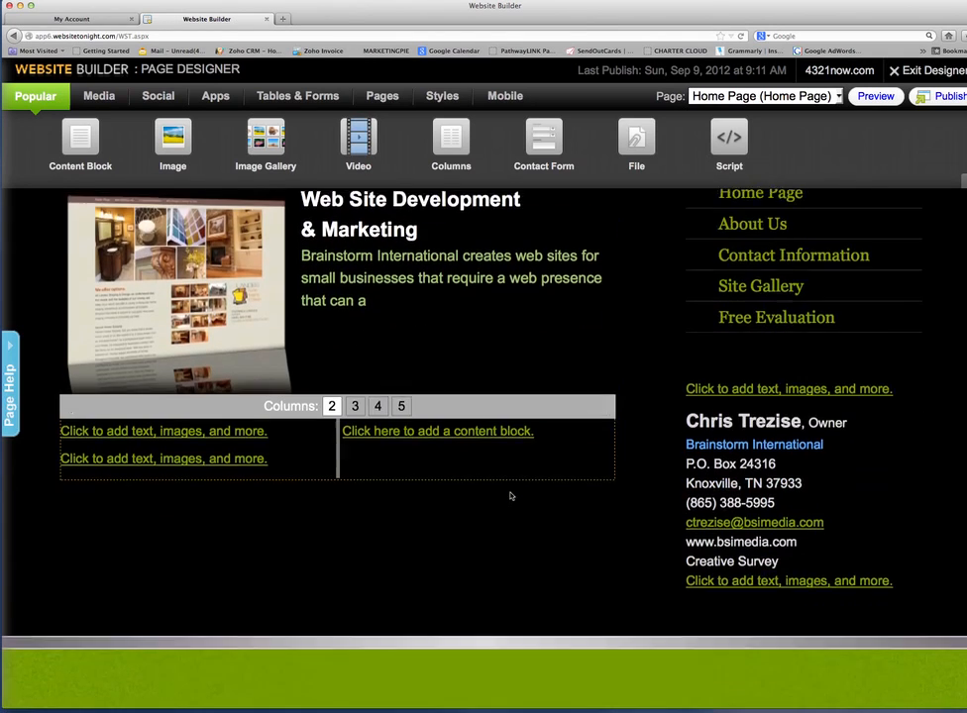
# Set the contact text to 20px and browse My Images for an image to insert.
pyautogui.scroll(-3)
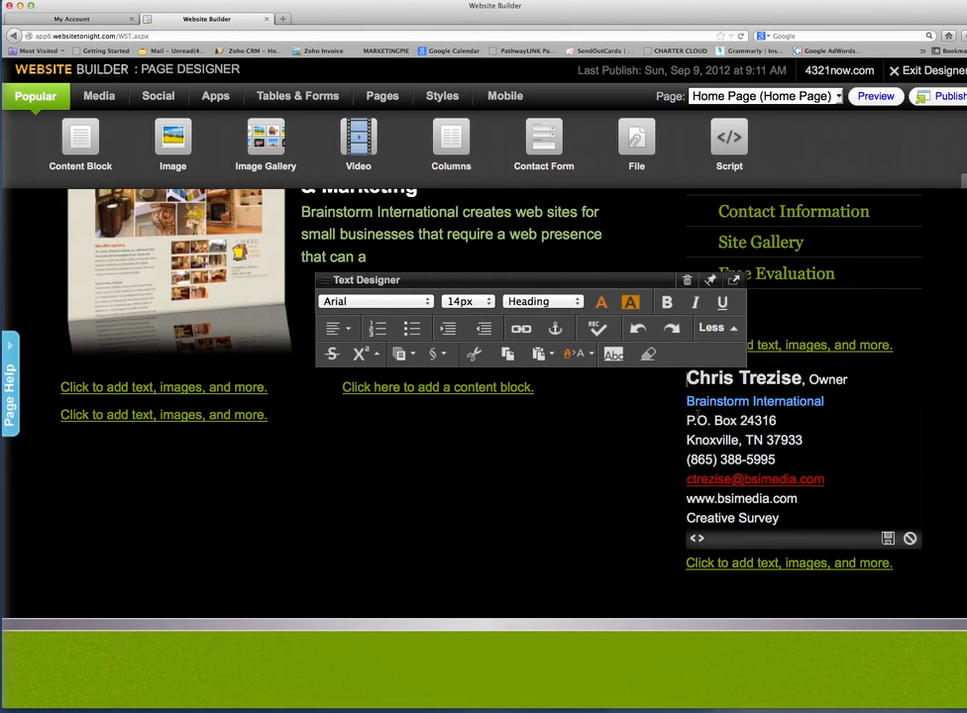
pyautogui.click(489, 301)
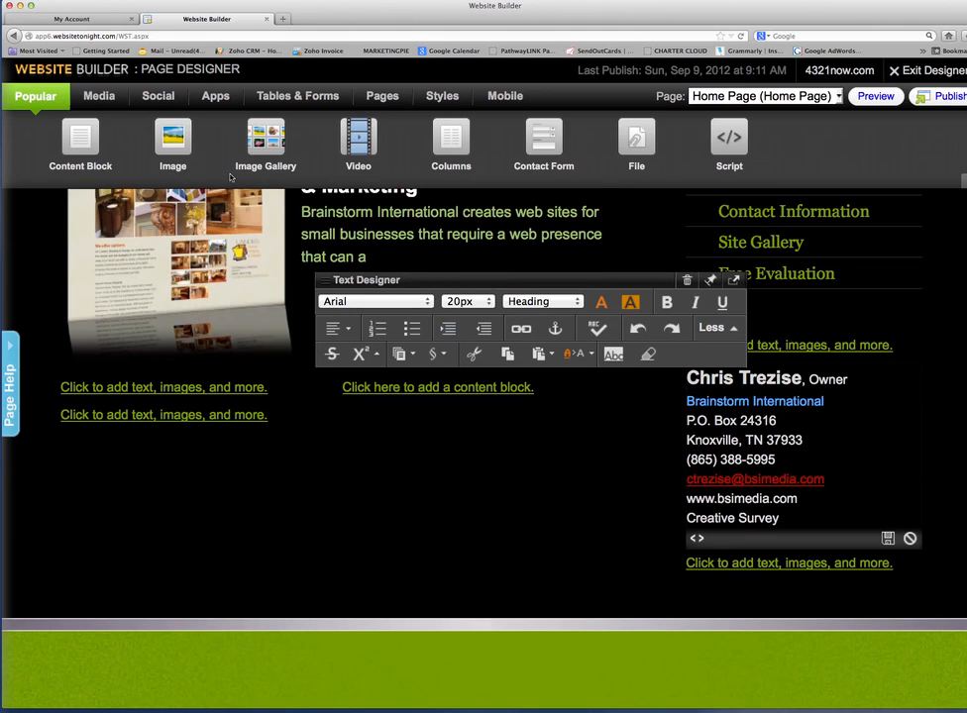
pyautogui.moveTo(172, 142)
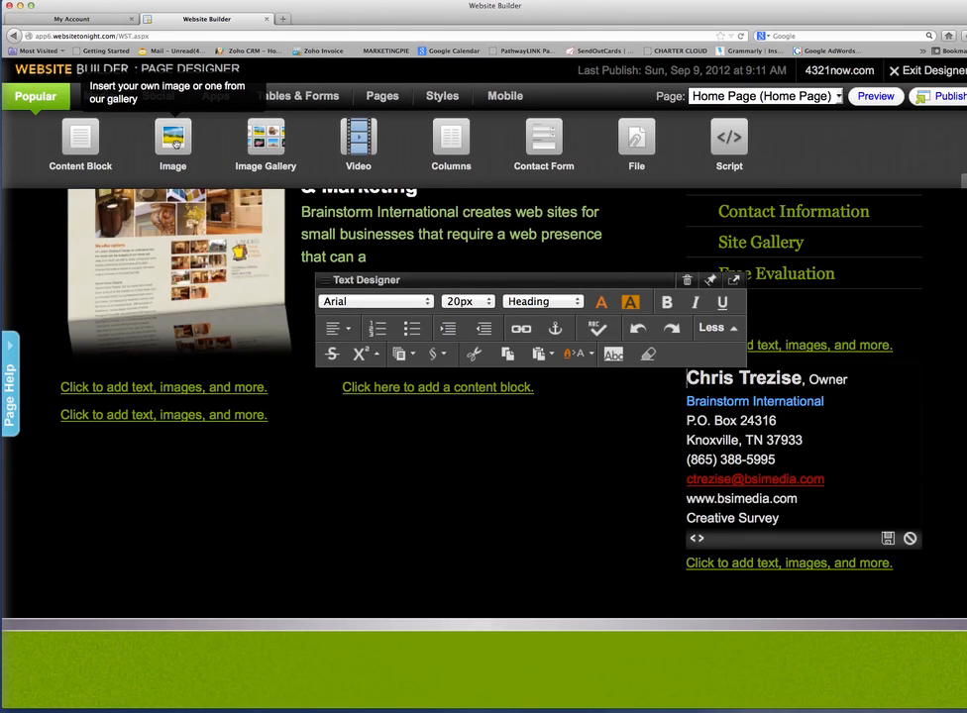
pyautogui.click(173, 143)
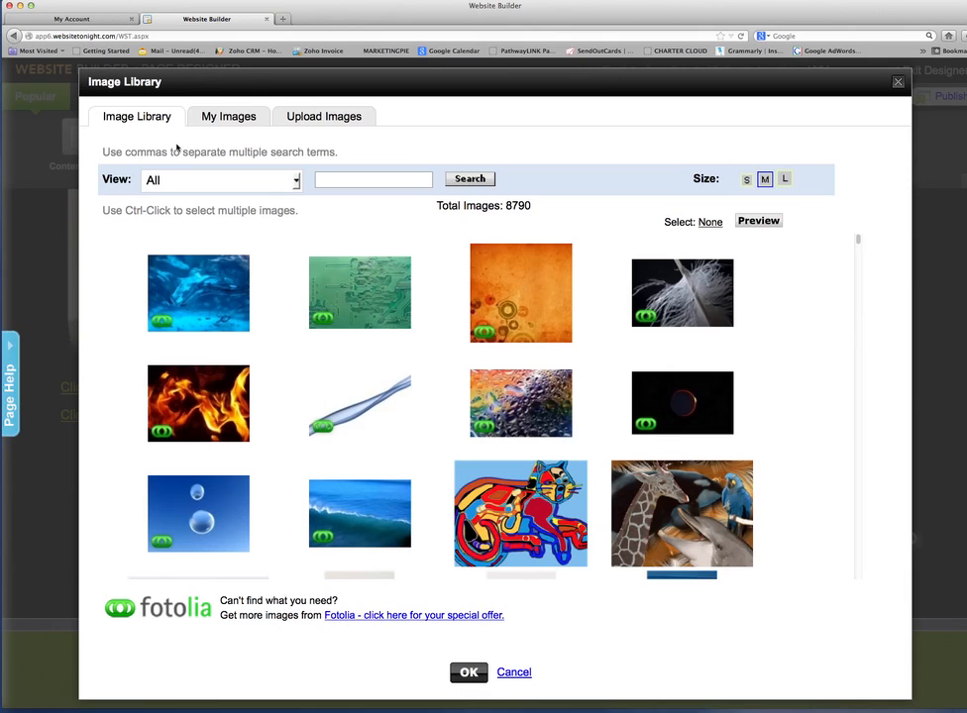
pyautogui.click(230, 115)
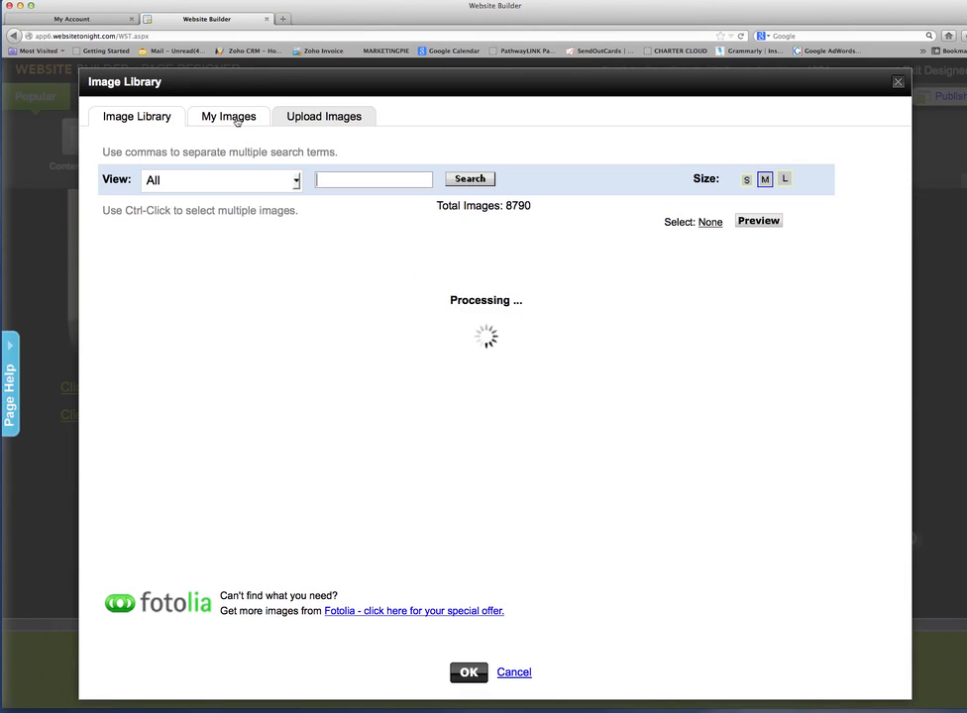
pyautogui.click(230, 115)
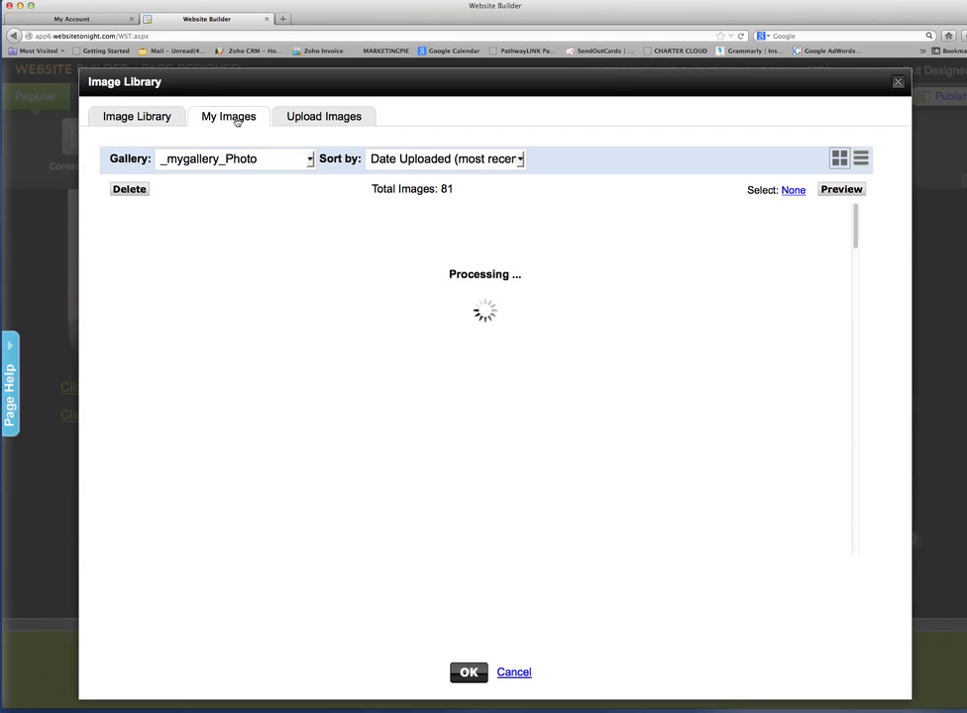
pyautogui.click(230, 115)
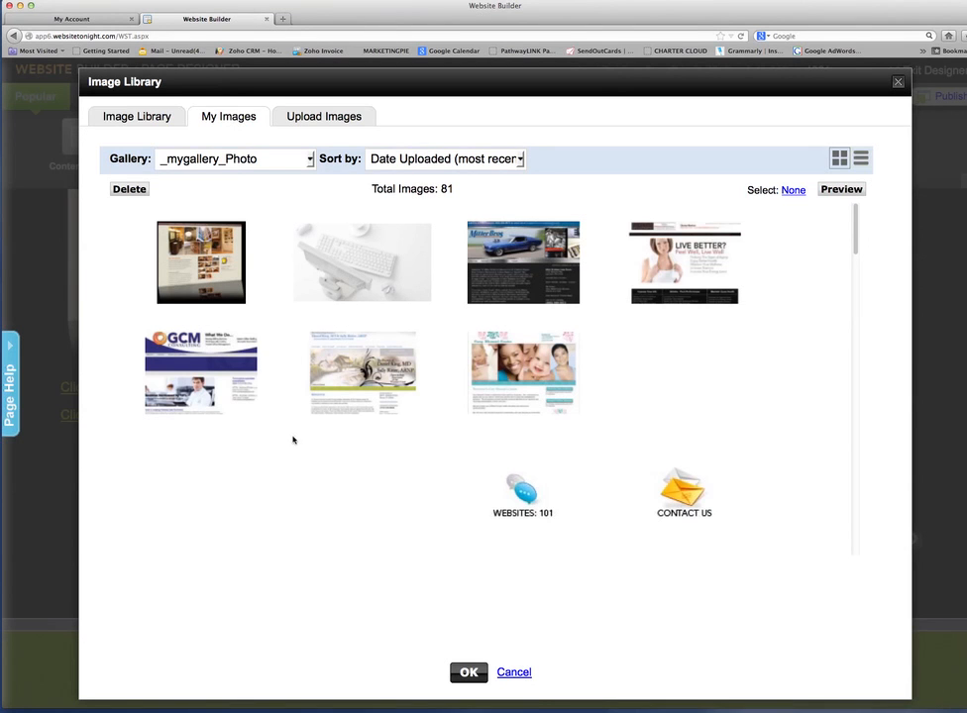
# Insert the CONTACT US envelope image into the contact block beside the owner's name.
pyautogui.scroll(-3)
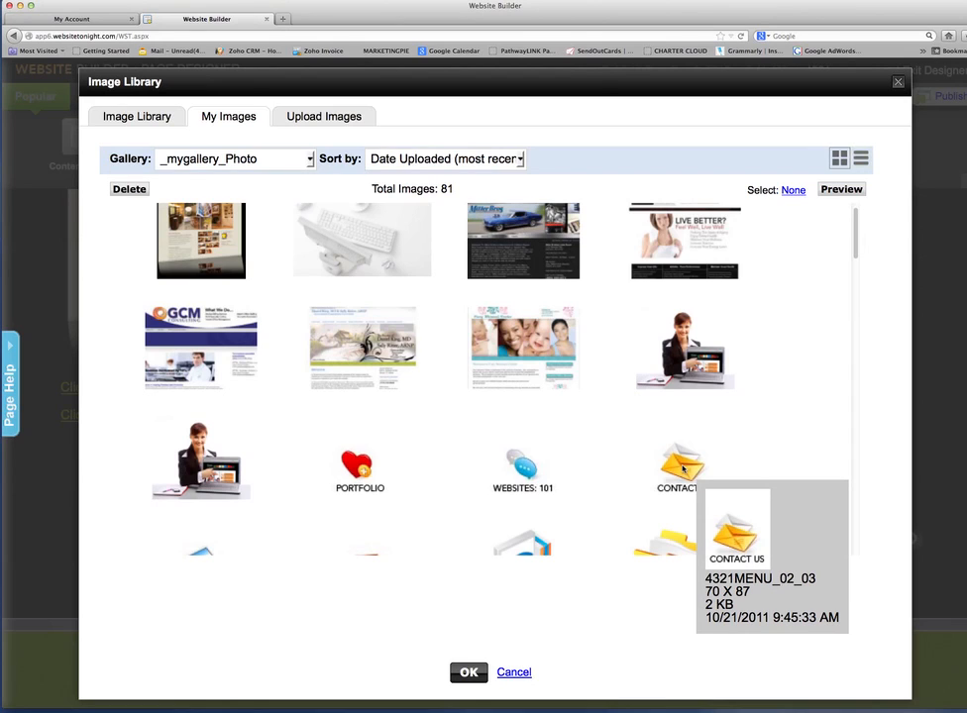
pyautogui.click(684, 465)
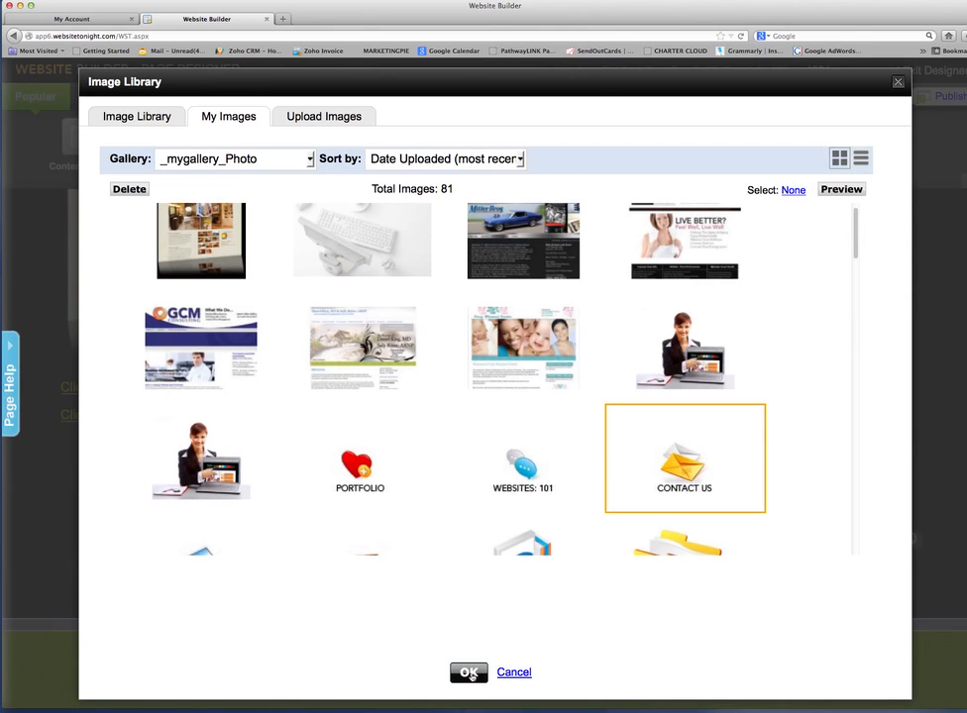
pyautogui.click(468, 672)
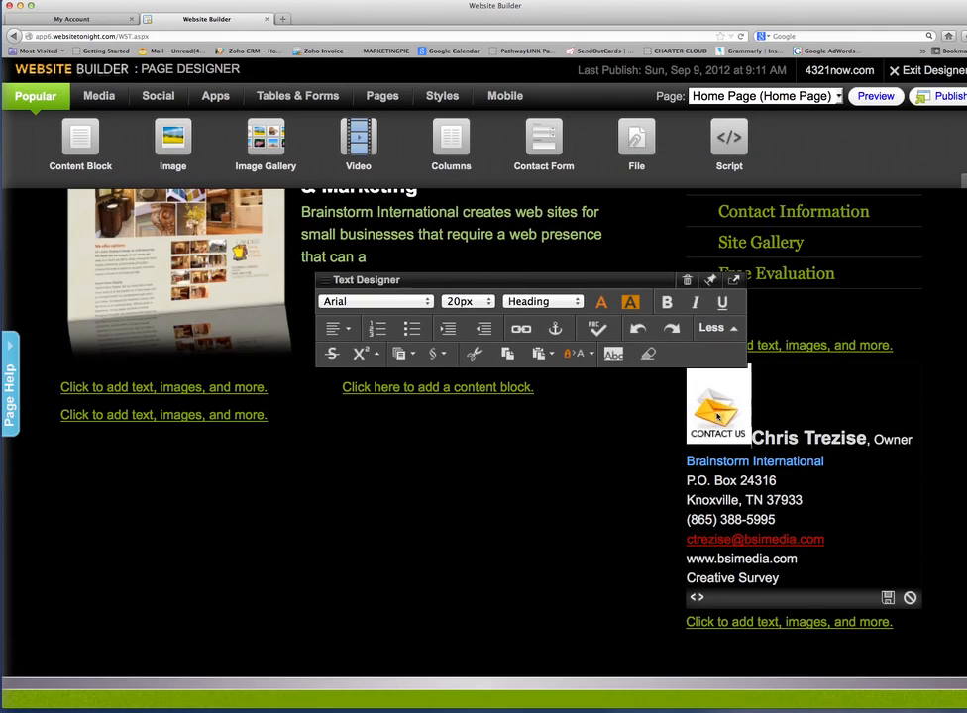
pyautogui.moveTo(761, 372)
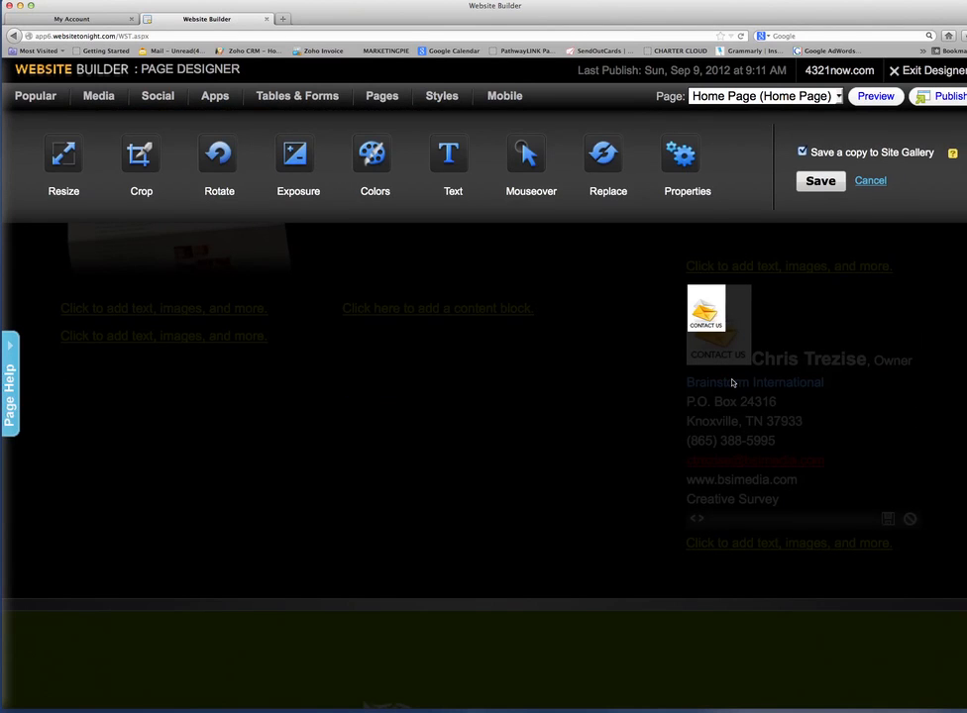
# Give the icon 10px vertical and horizontal padding and untick 'Save a copy to Site Gallery'.
pyautogui.click(685, 159)
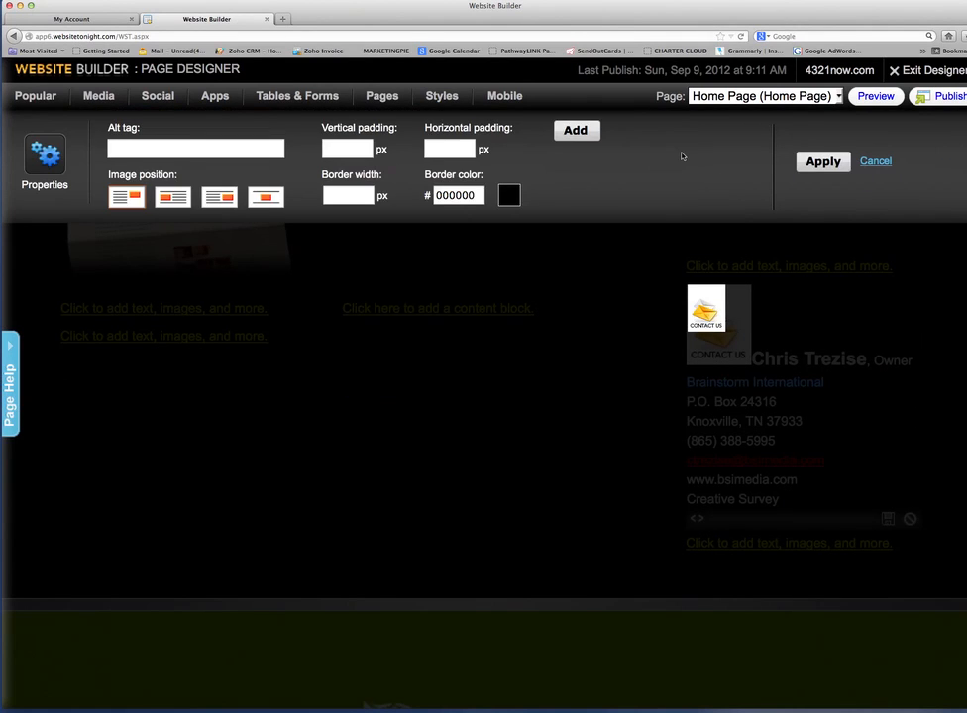
pyautogui.moveTo(172, 196)
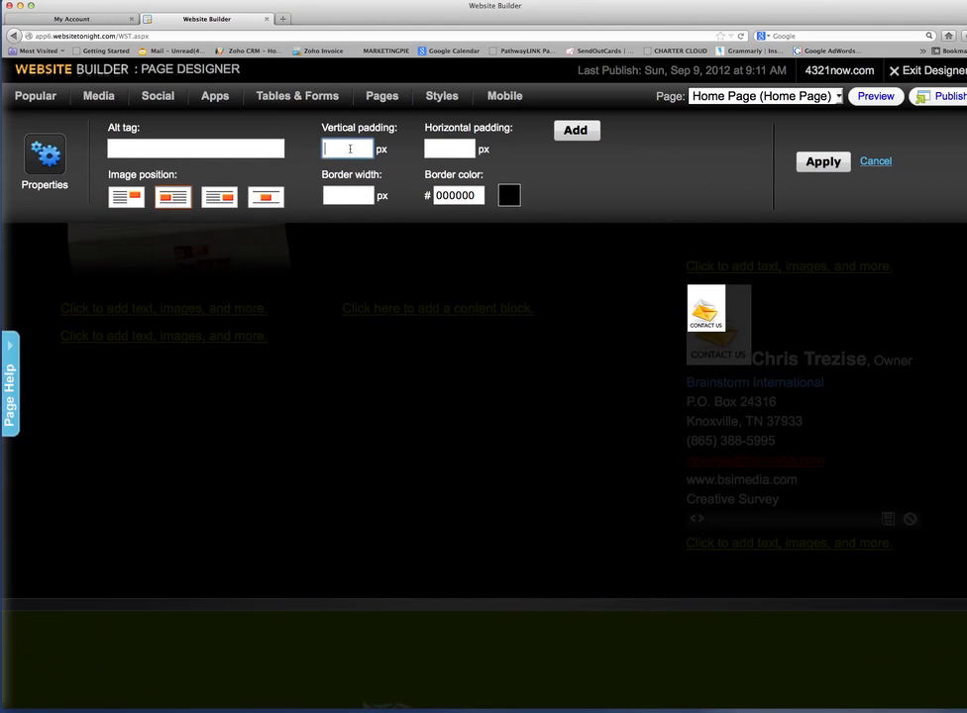
pyautogui.write('10')
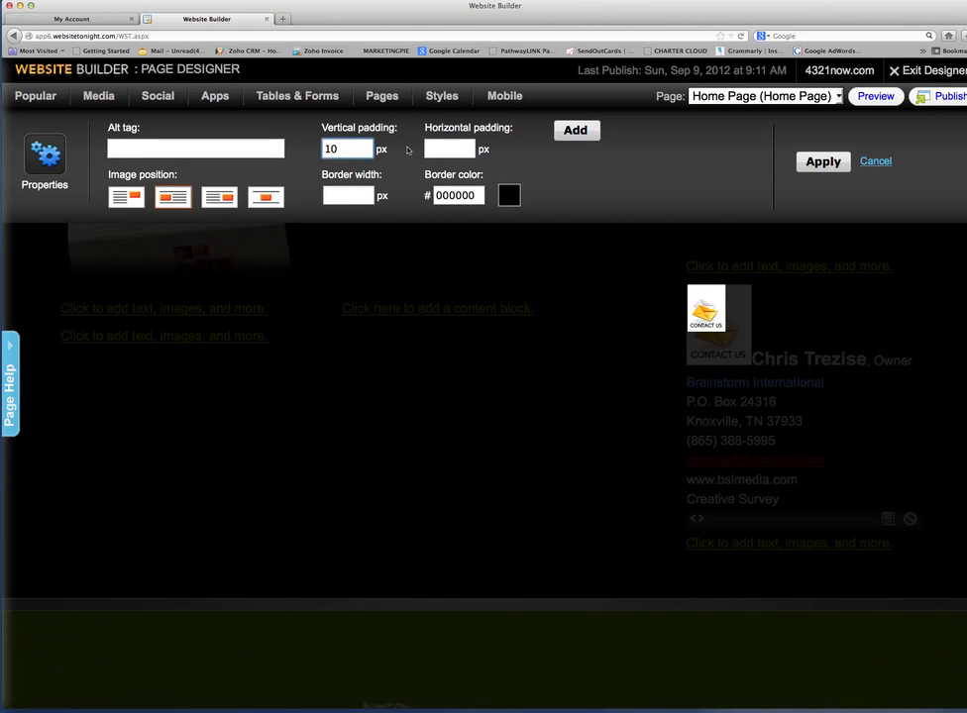
pyautogui.click(448, 149)
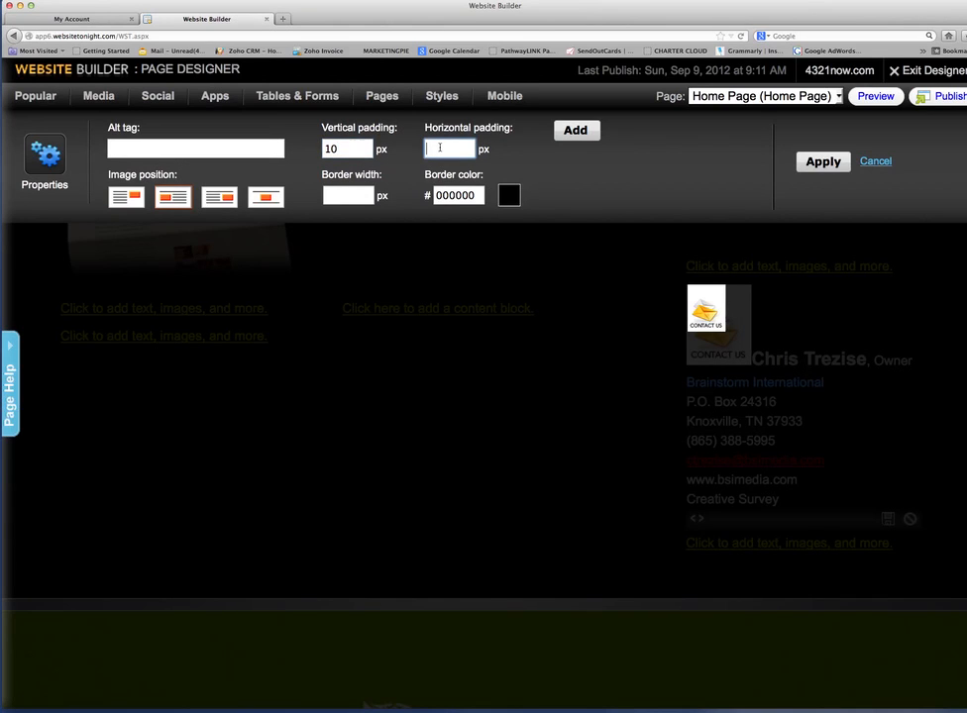
pyautogui.write('10')
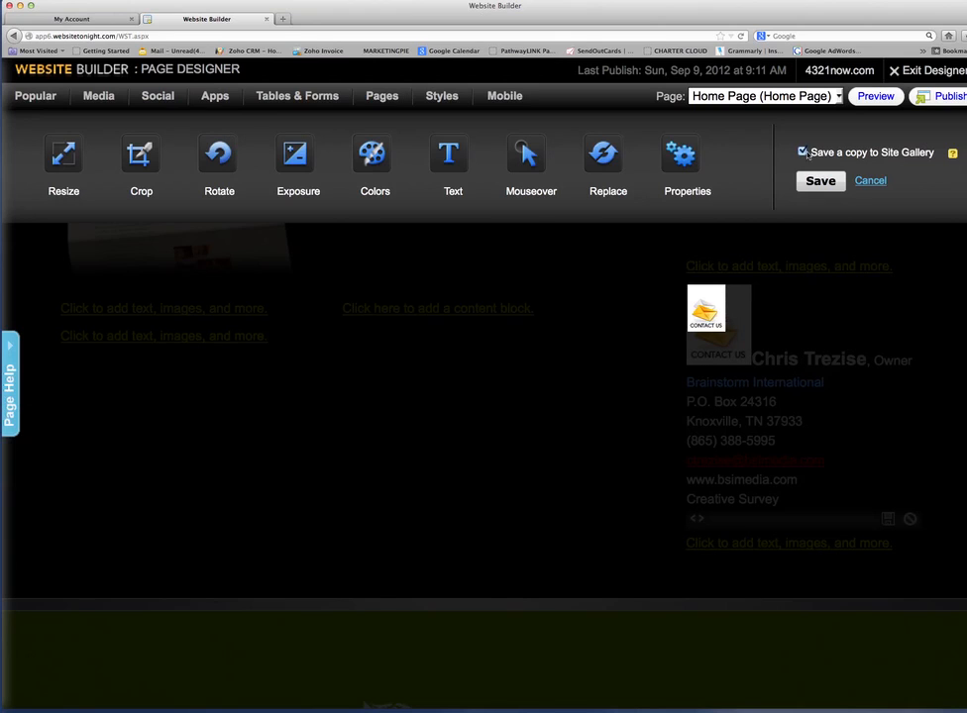
pyautogui.click(801, 150)
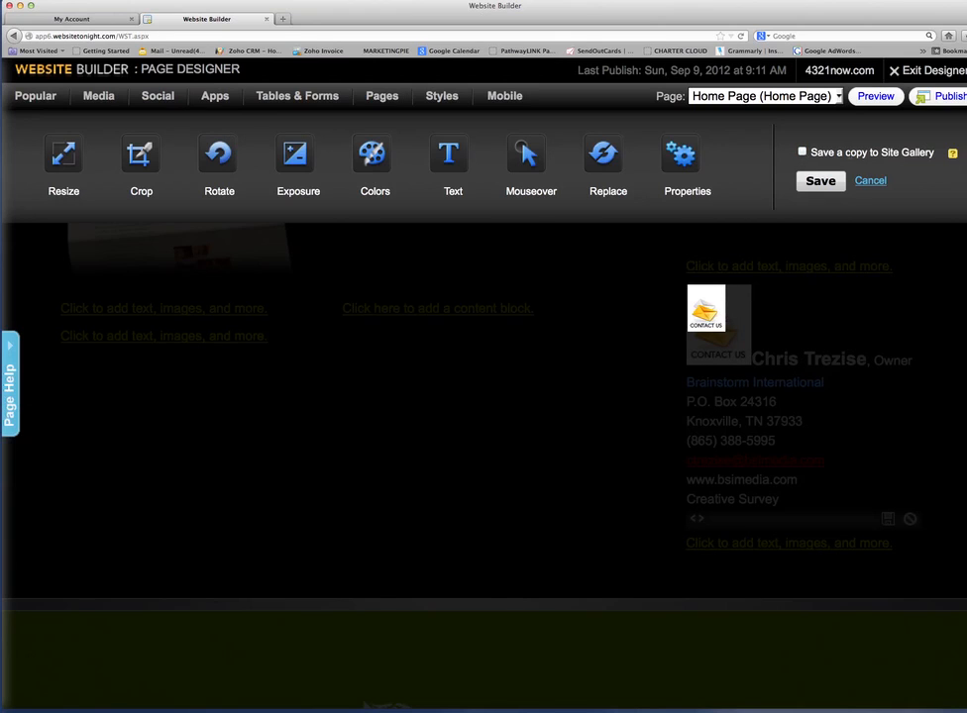
# Save the padded Contact Us icon back onto the home page beside the contact details.
pyautogui.click(820, 180)
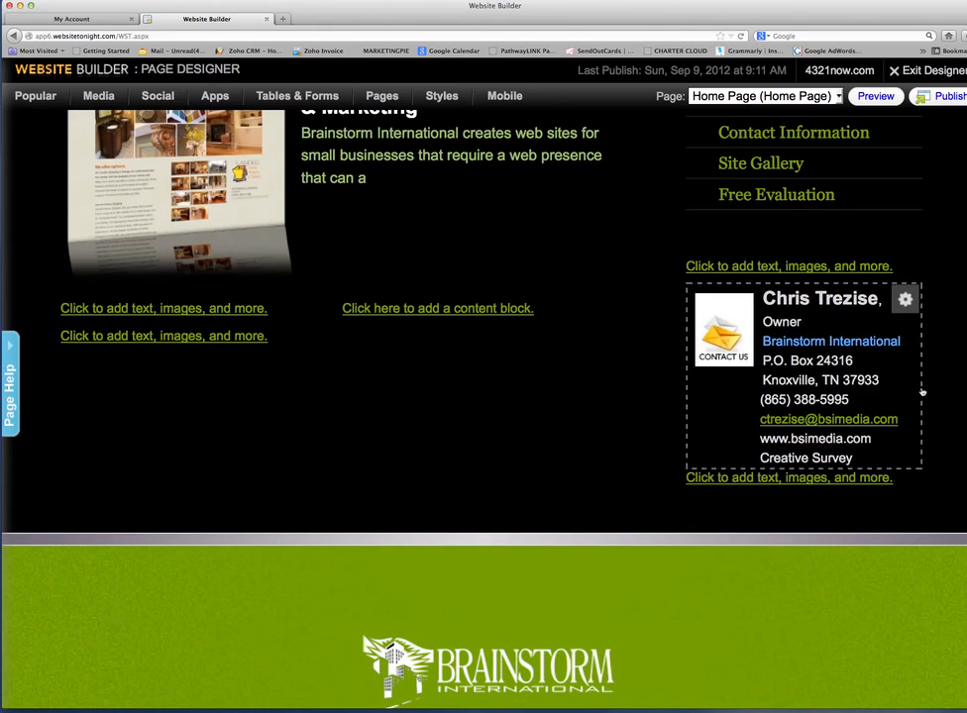
pyautogui.moveTo(742, 387)
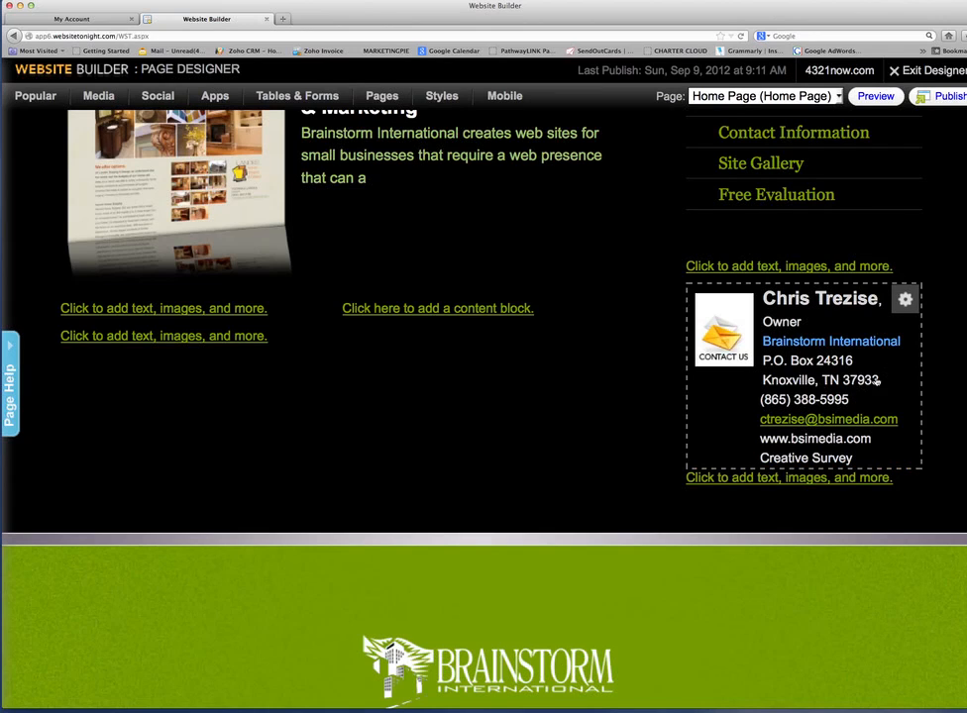
pyautogui.moveTo(868, 397)
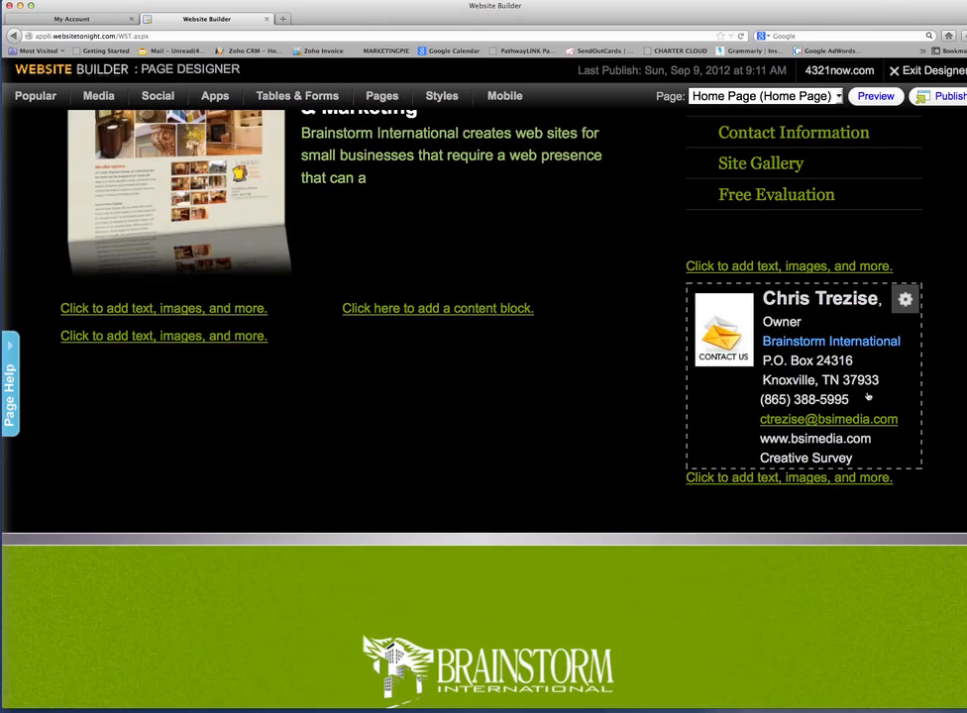